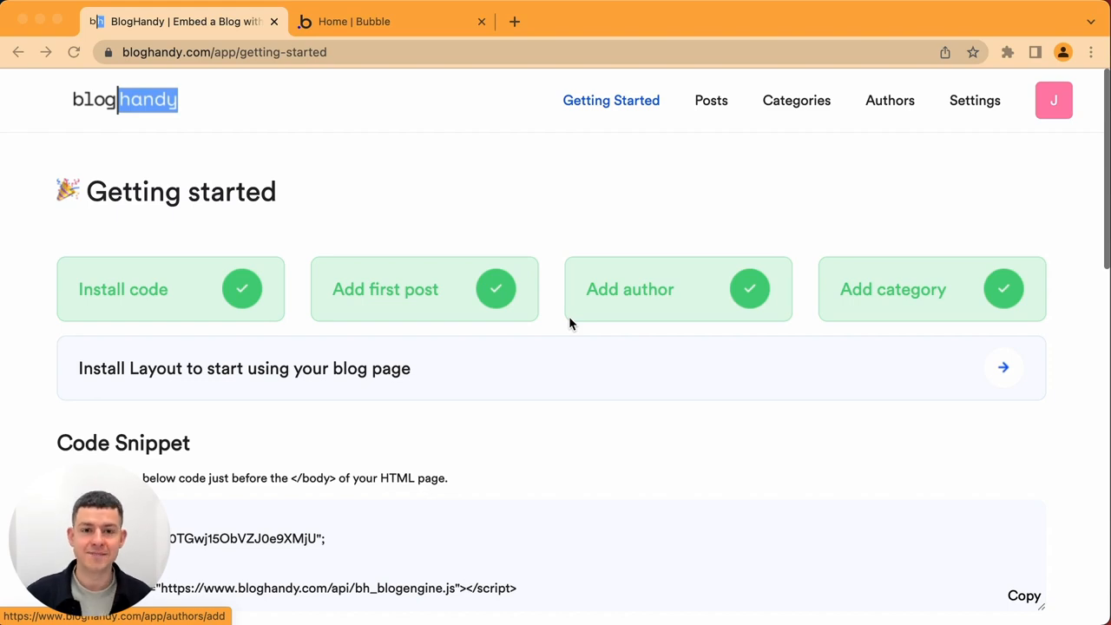
- Switch to the Bubble home page and scroll down the apps list
left_click(390, 22)
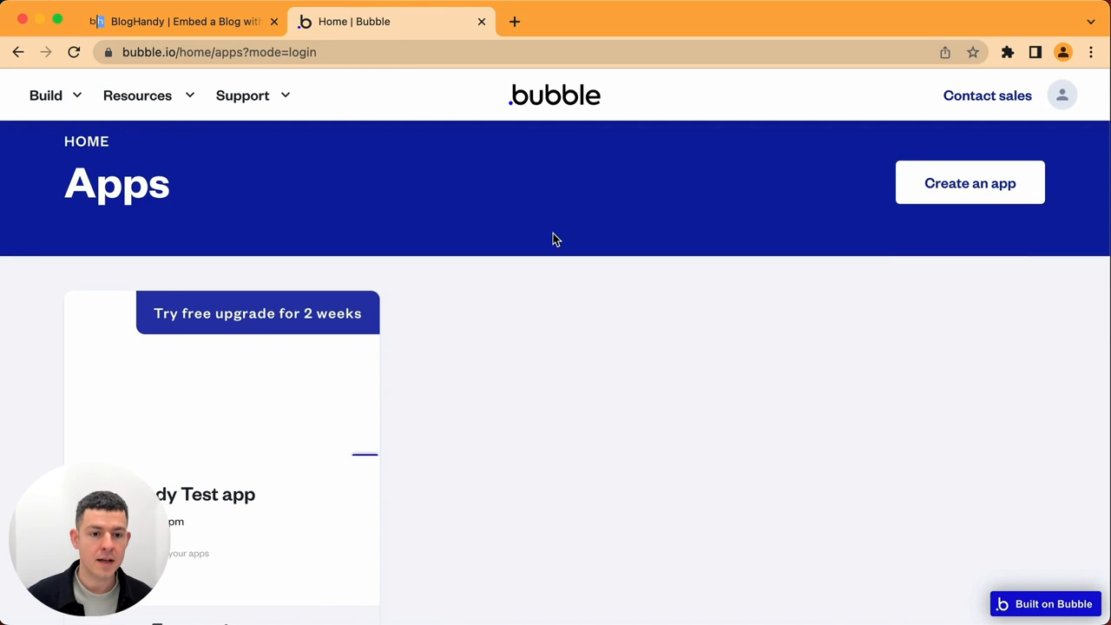
scroll("down", 3)
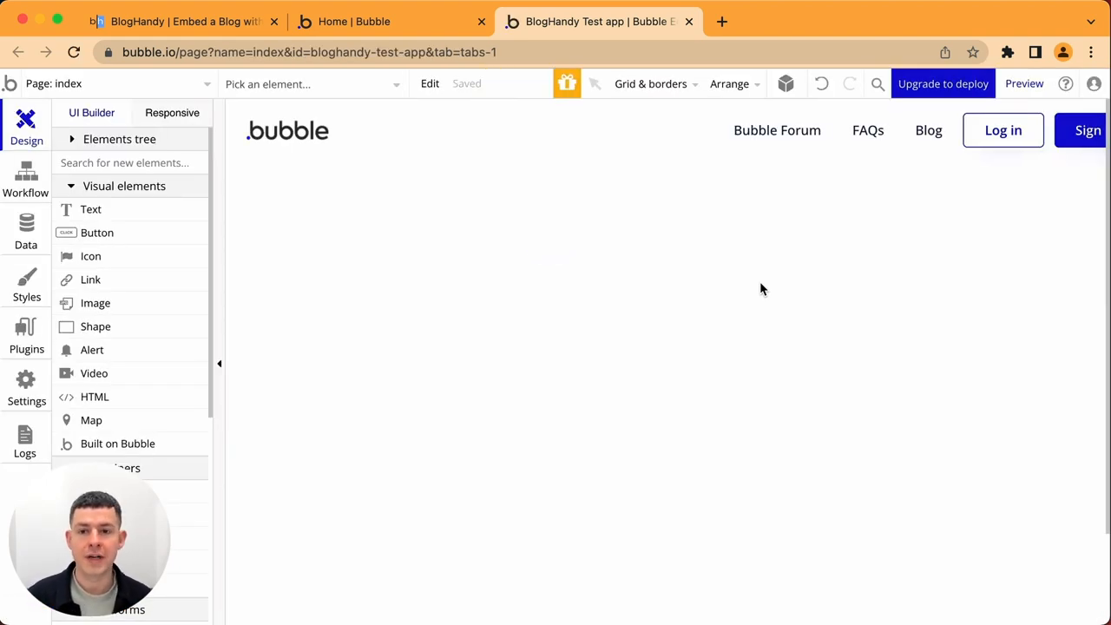
mouse_move(789, 392)
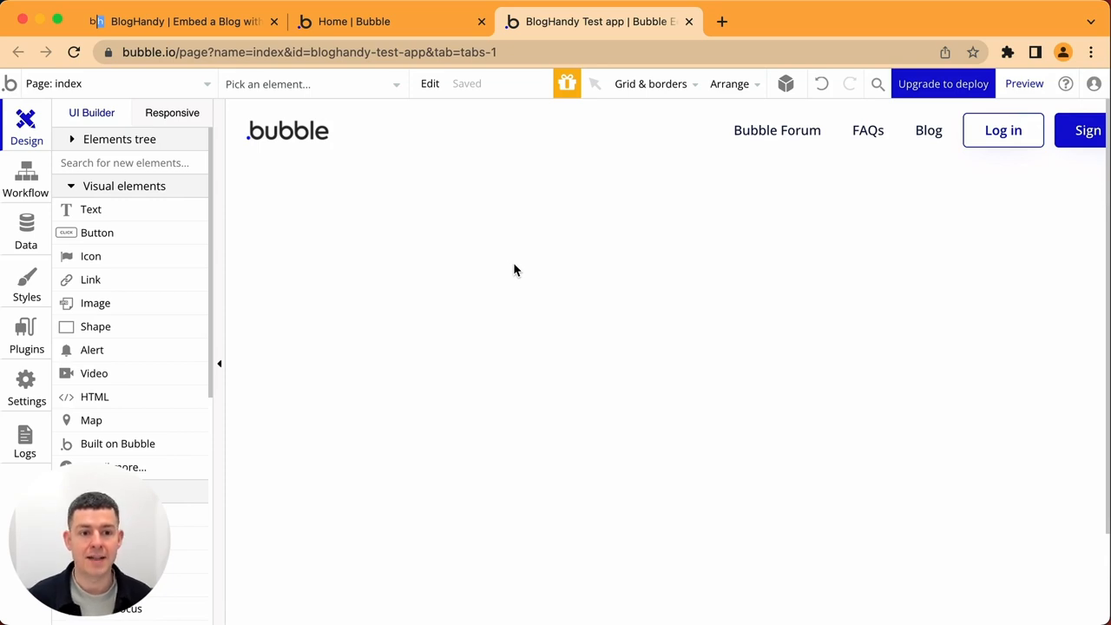
mouse_move(104, 143)
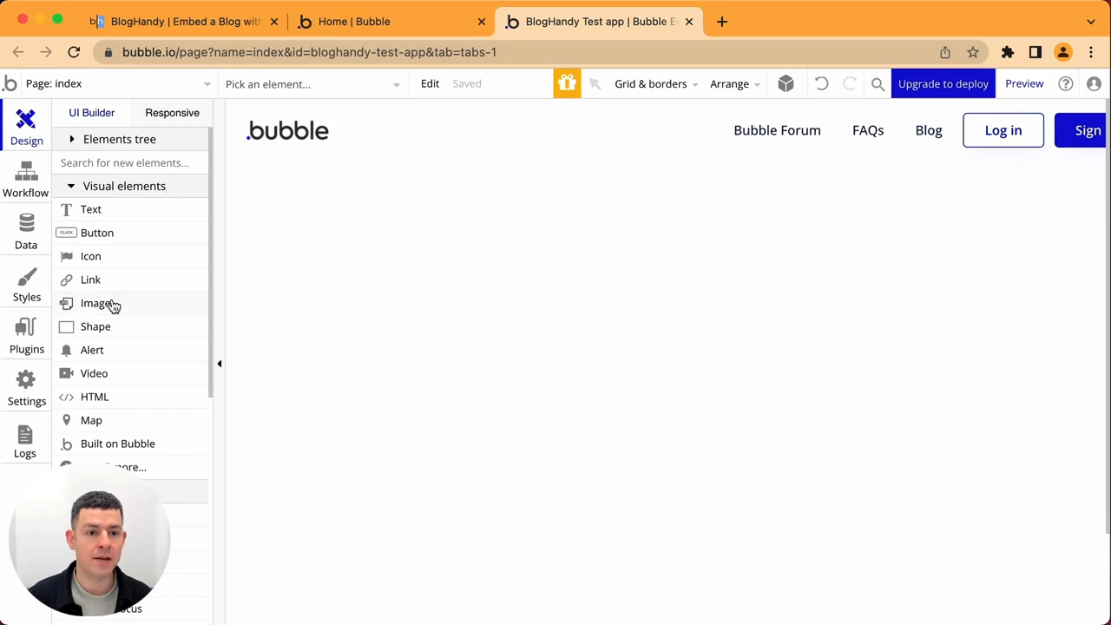
mouse_move(94, 396)
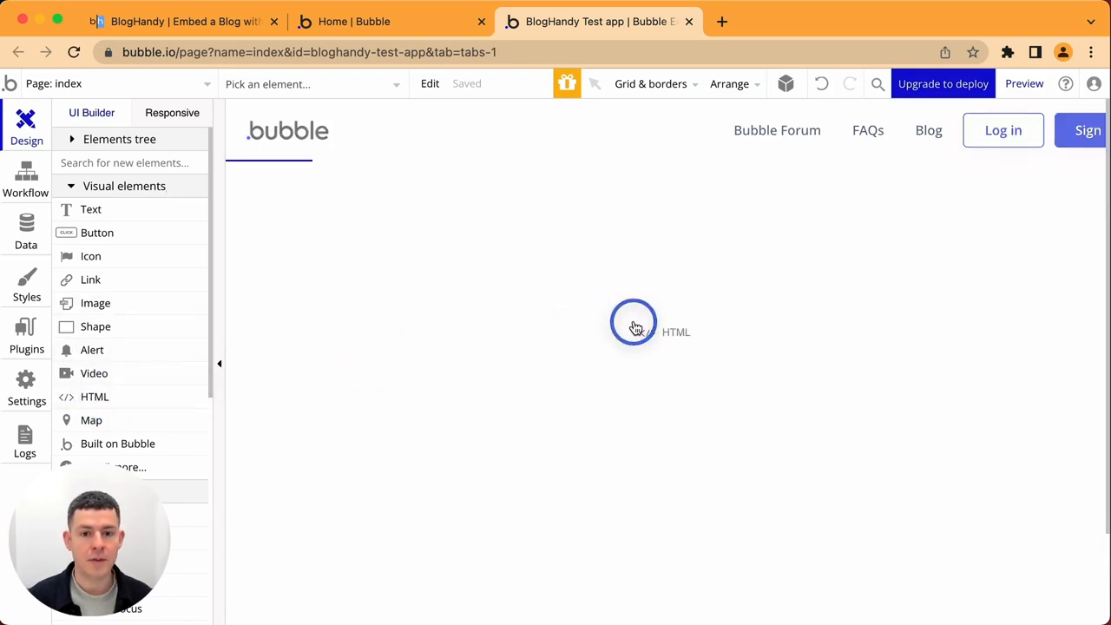
- Drop an HTML element onto the BlogHandy Test app's index page
left_click(634, 323)
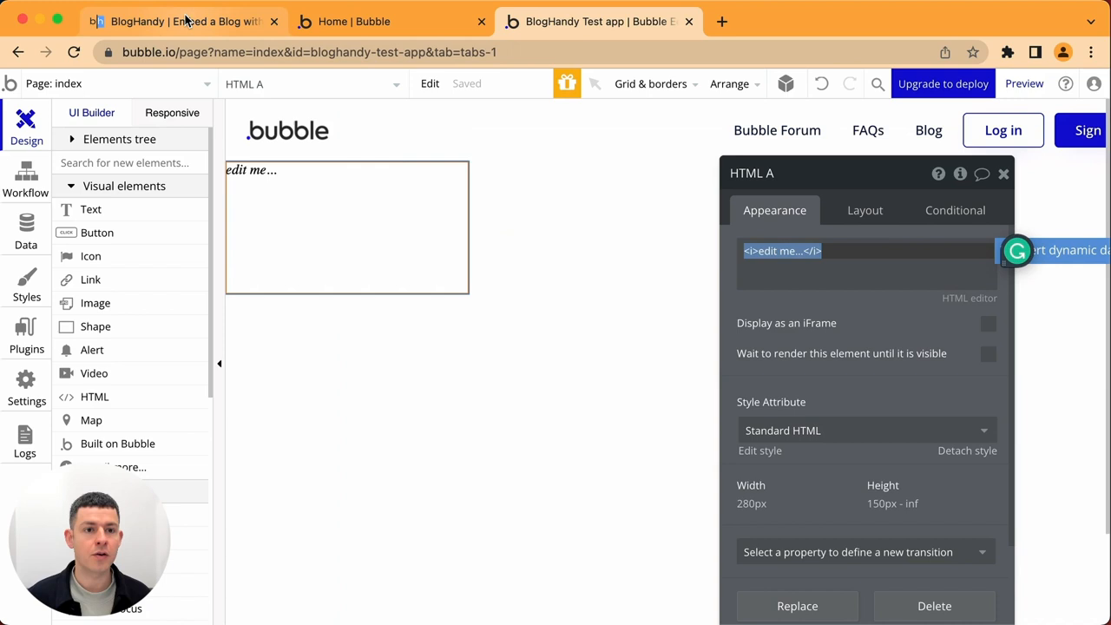
- Copy BlogHandy's Step 1 install script and bring it into the Bubble editor
left_click(174, 21)
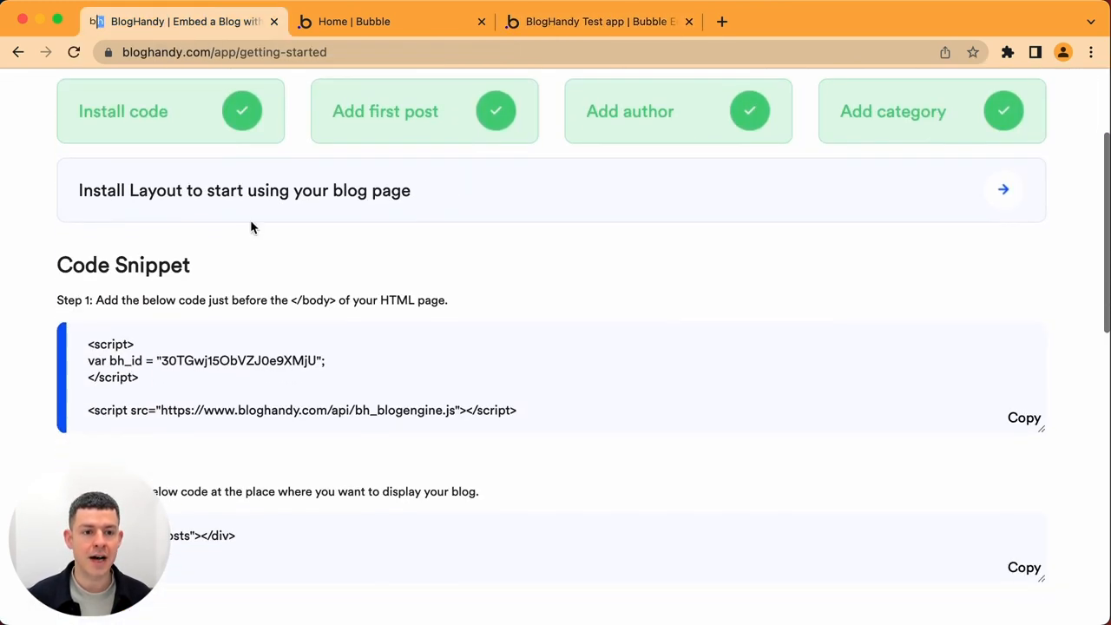
left_click(767, 380)
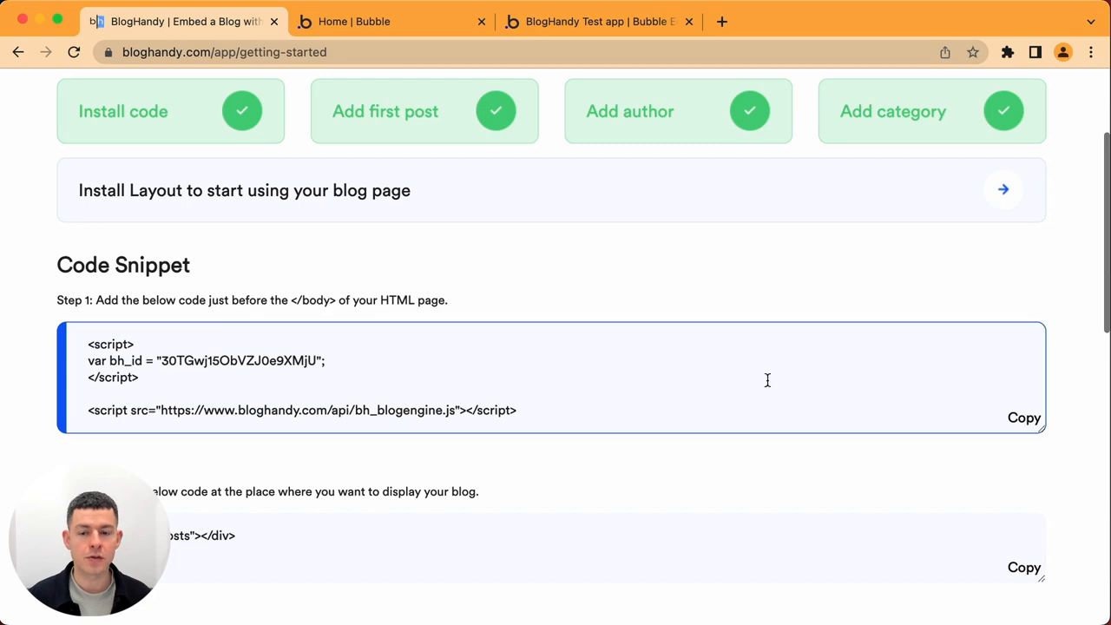
left_click(1023, 418)
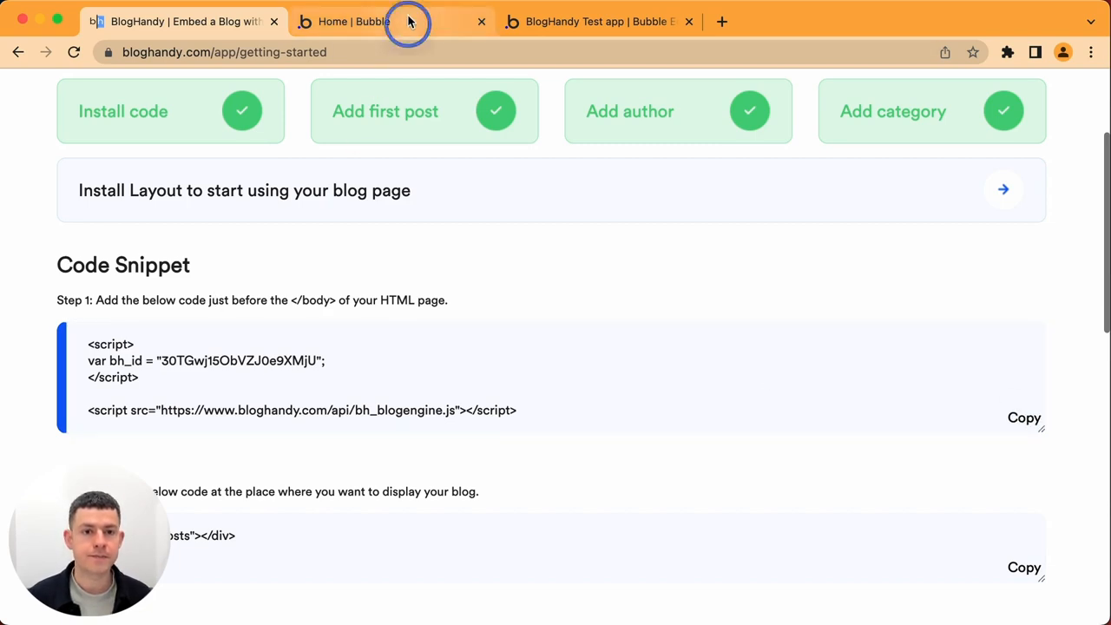
left_click(594, 21)
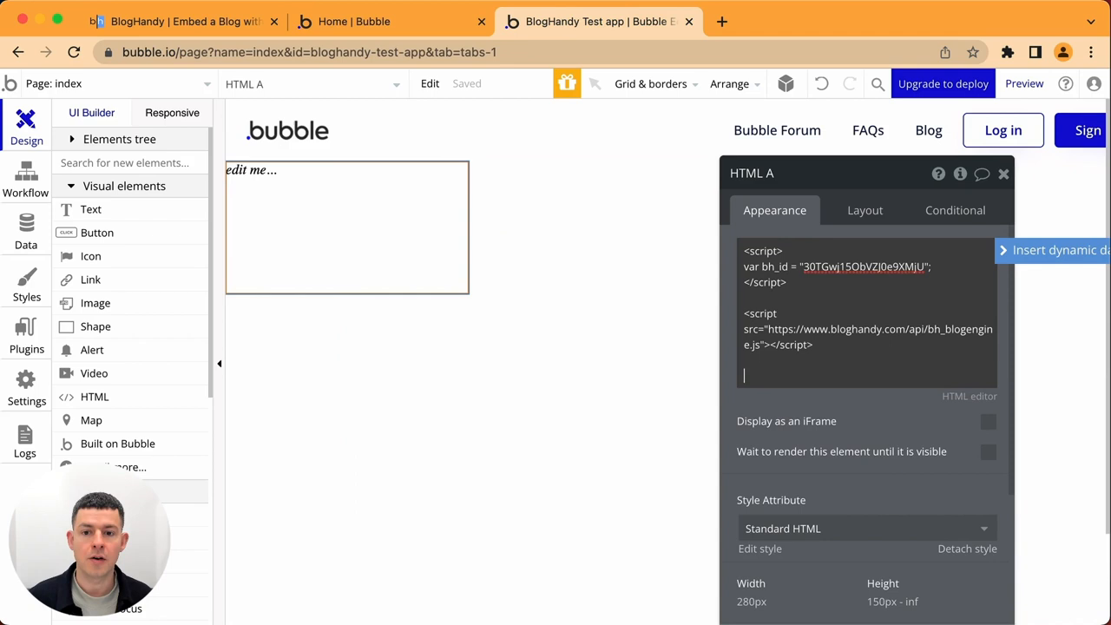
- Copy BlogHandy's Step 2 bh-posts placeholder snippet
left_click(173, 21)
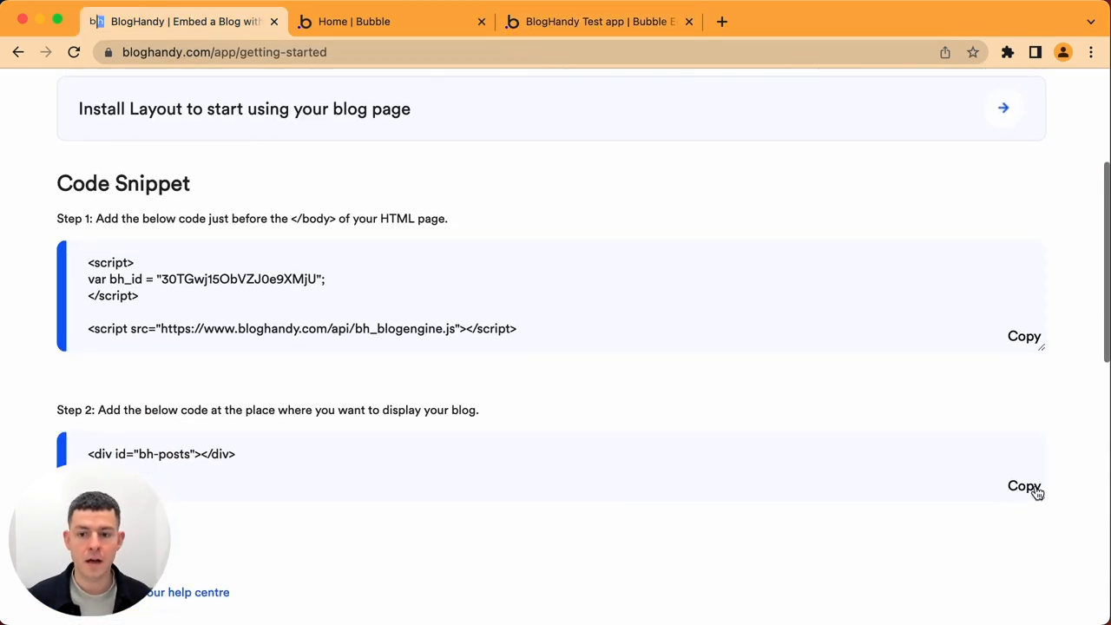
left_click(1024, 485)
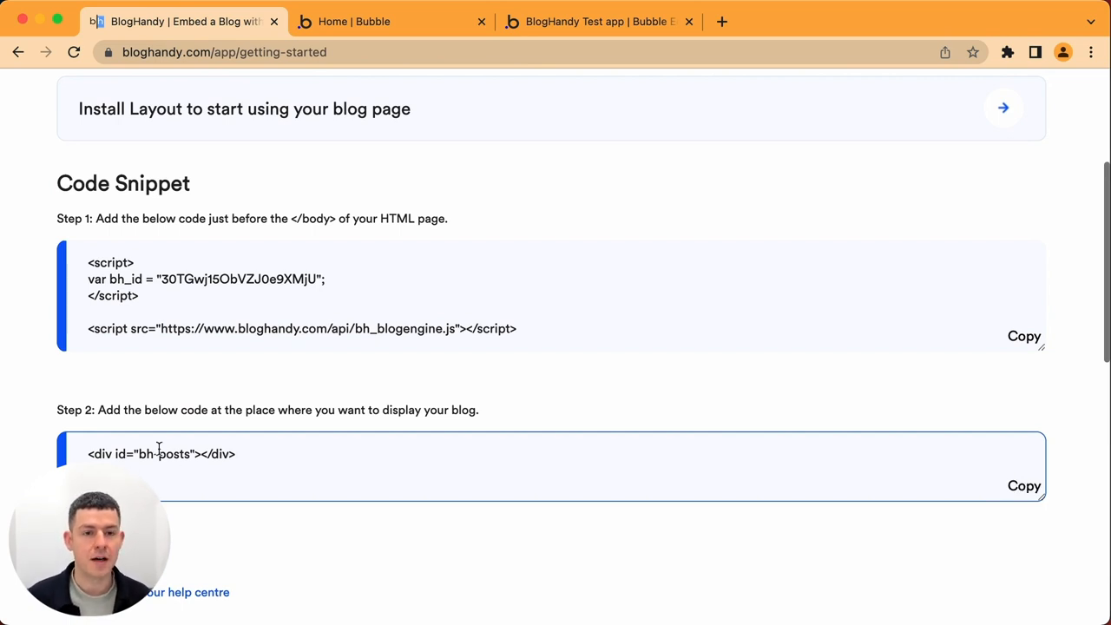
- Add <div id="bh-posts"></div> below the install script in the HTML element
left_click(597, 20)
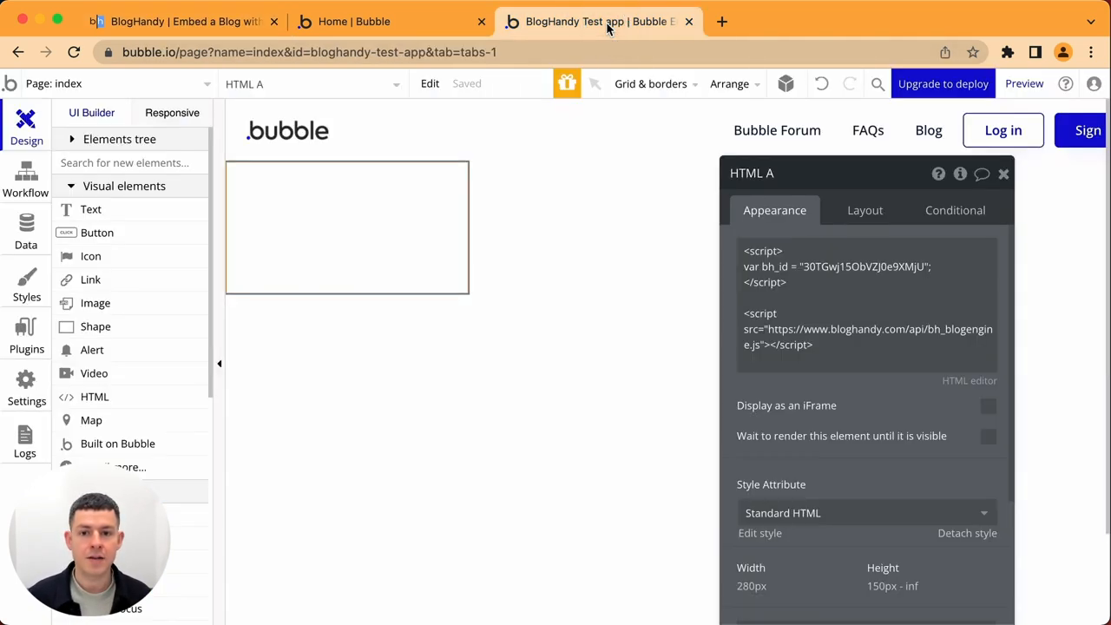
left_click(868, 303)
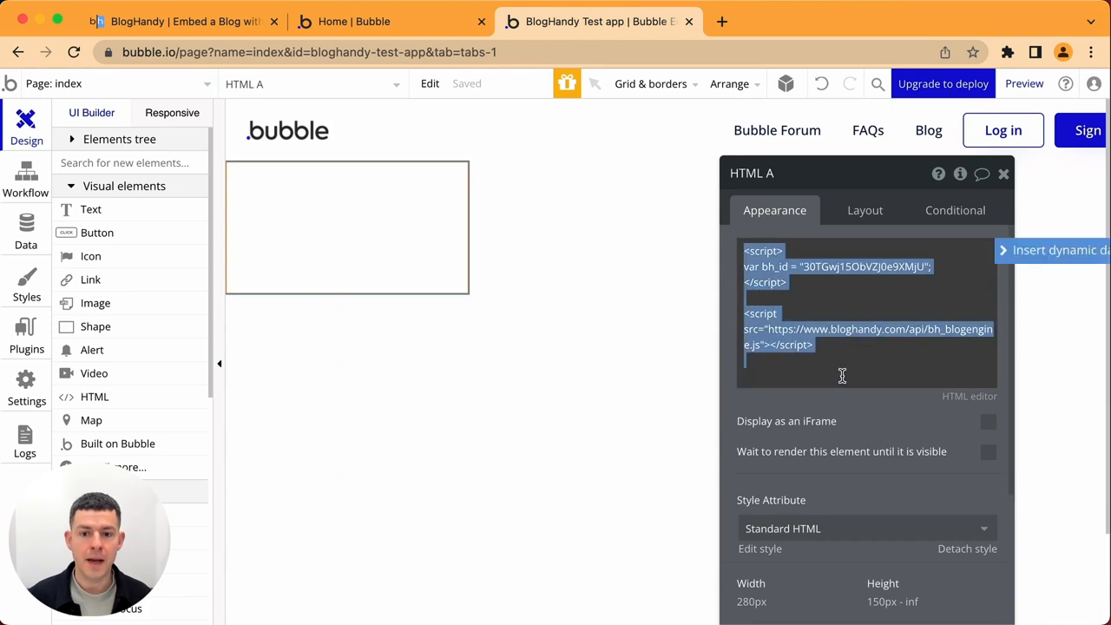
type("<div id=\"bh-posts\"></div>")
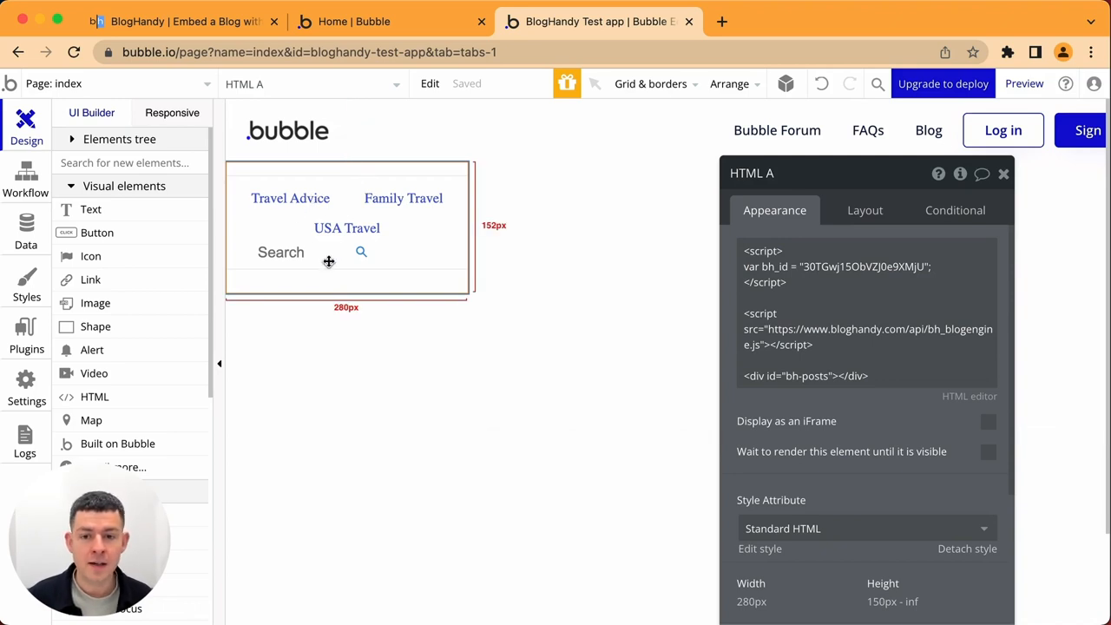
mouse_move(467, 239)
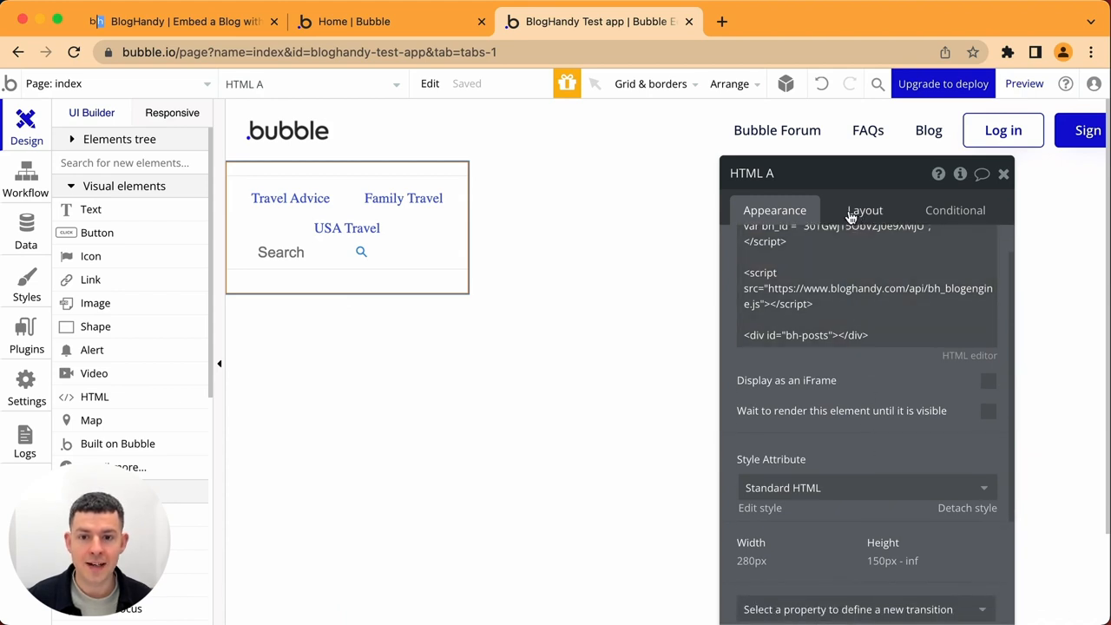
- Set the element's width to 900, make it non-fixed-width, and cap max width at 900
left_click(864, 210)
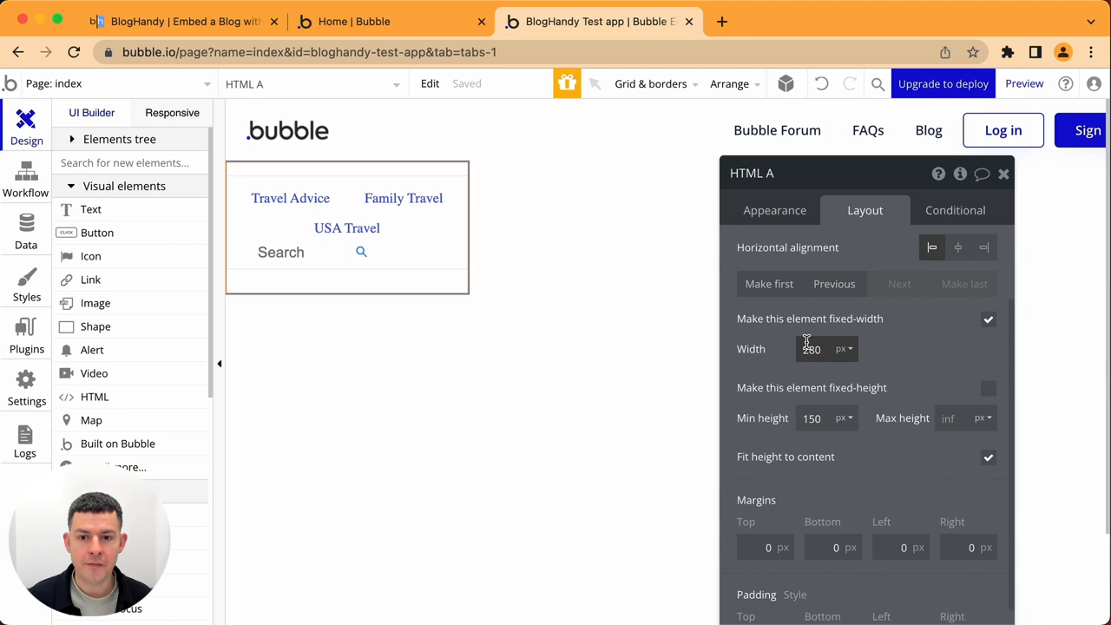
left_click(811, 348)
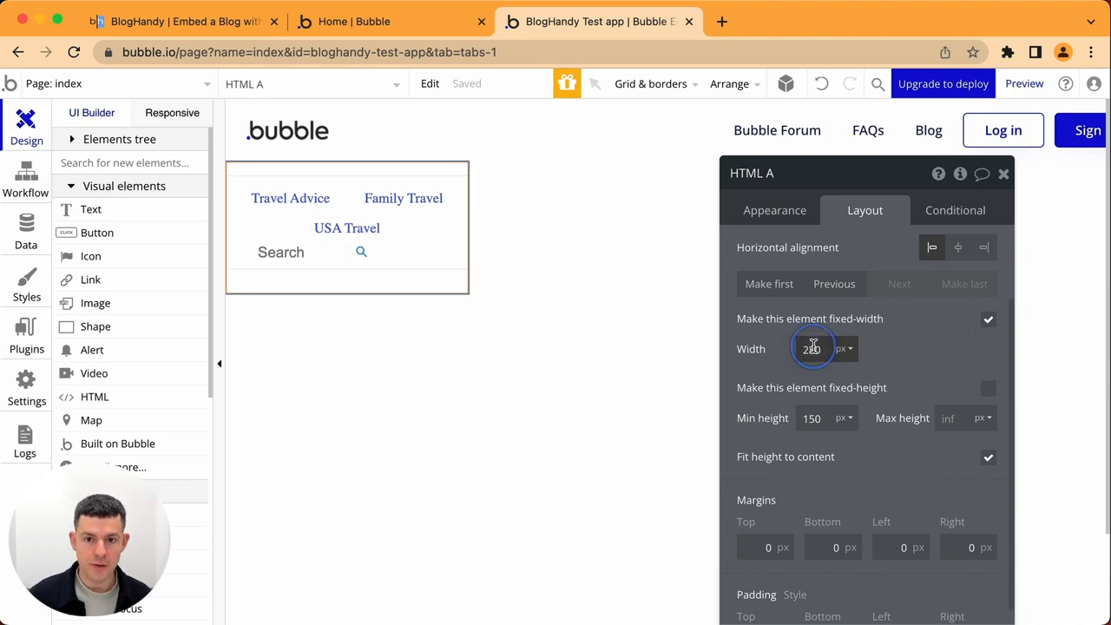
type("900")
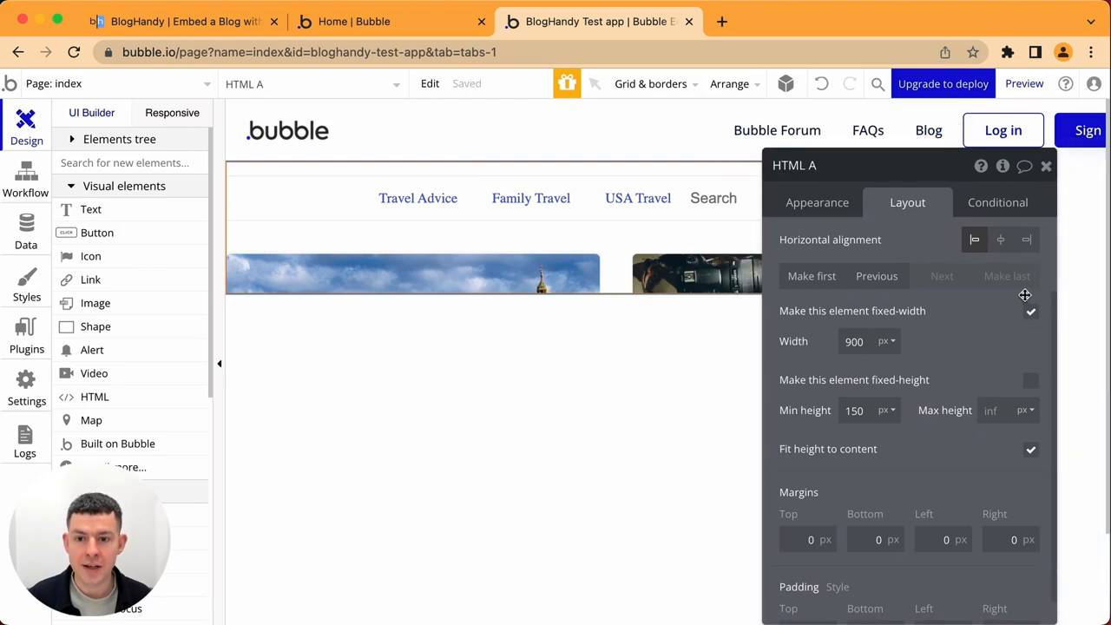
left_click(1031, 310)
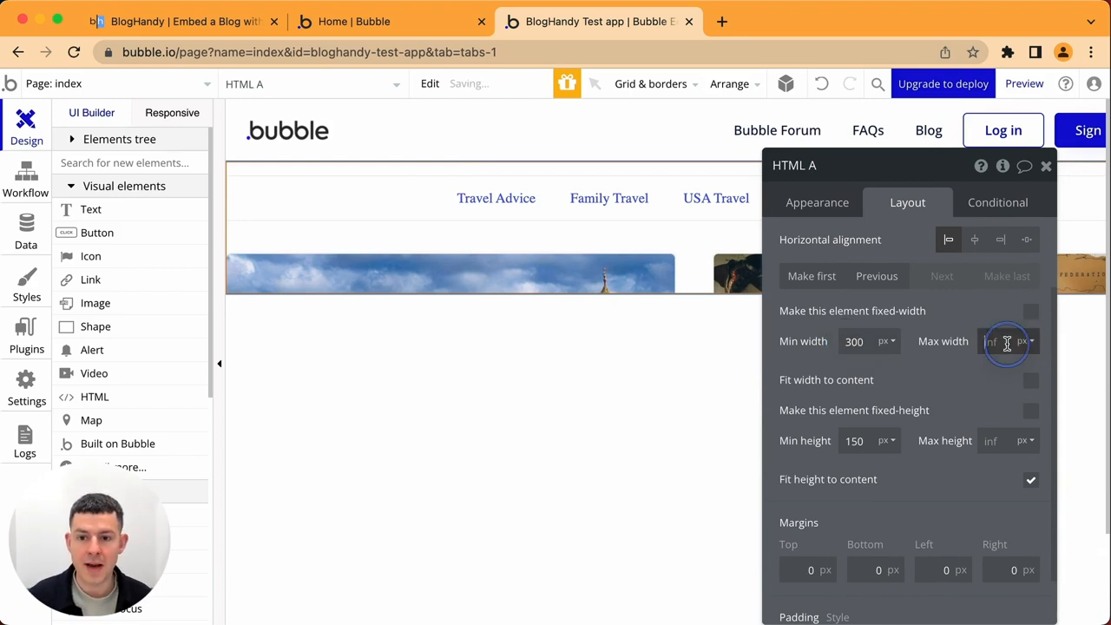
type("900")
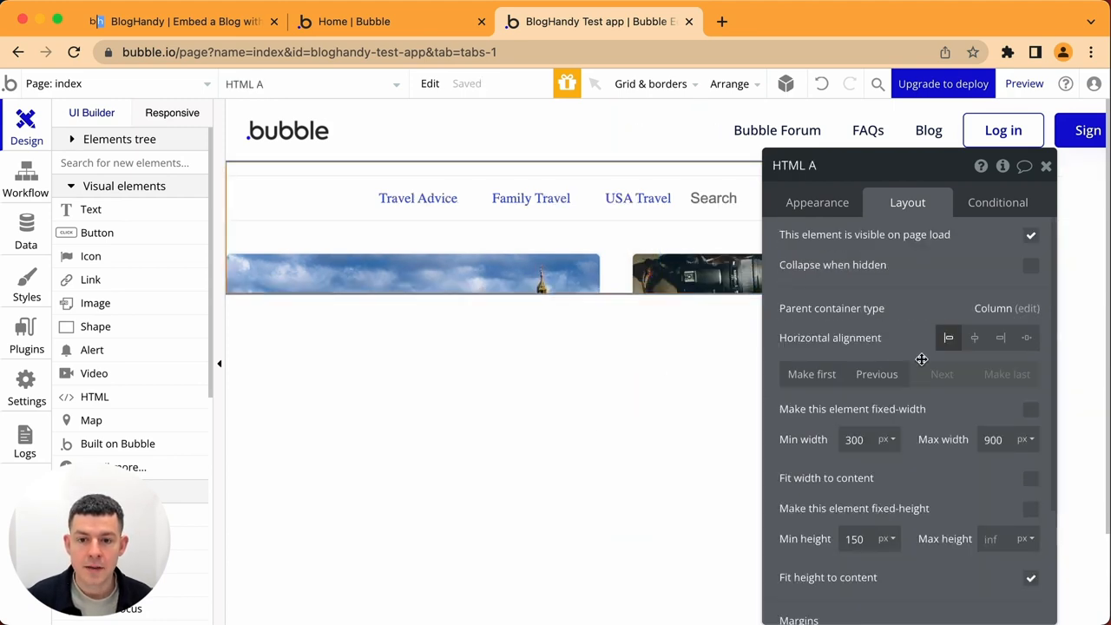
- Set the HTML element's minimum height to 100%
scroll("down", 3)
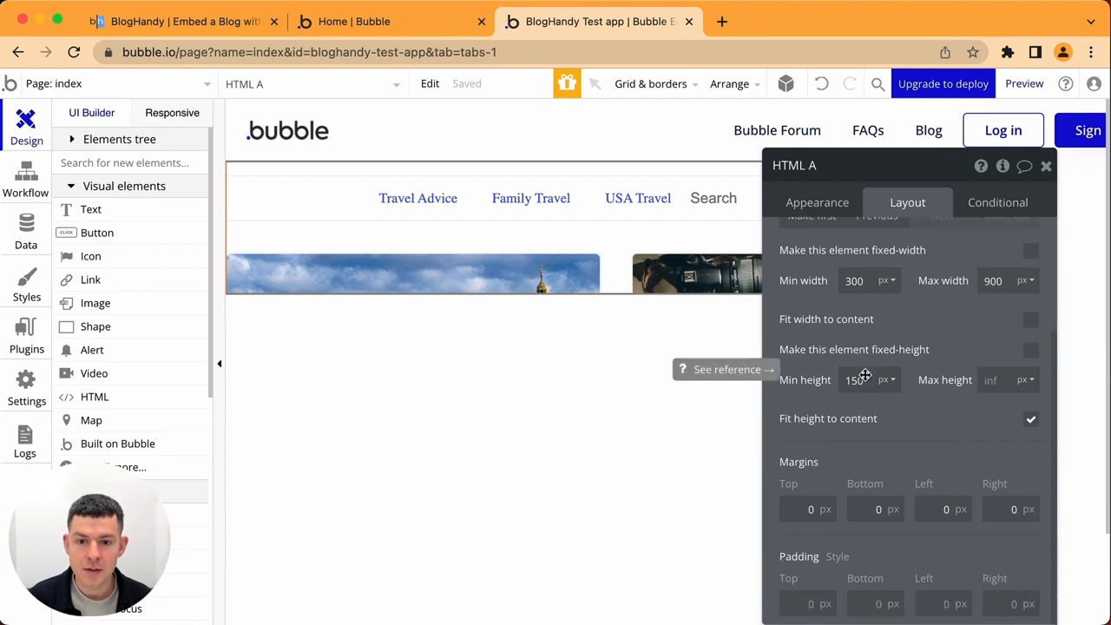
left_click(858, 379)
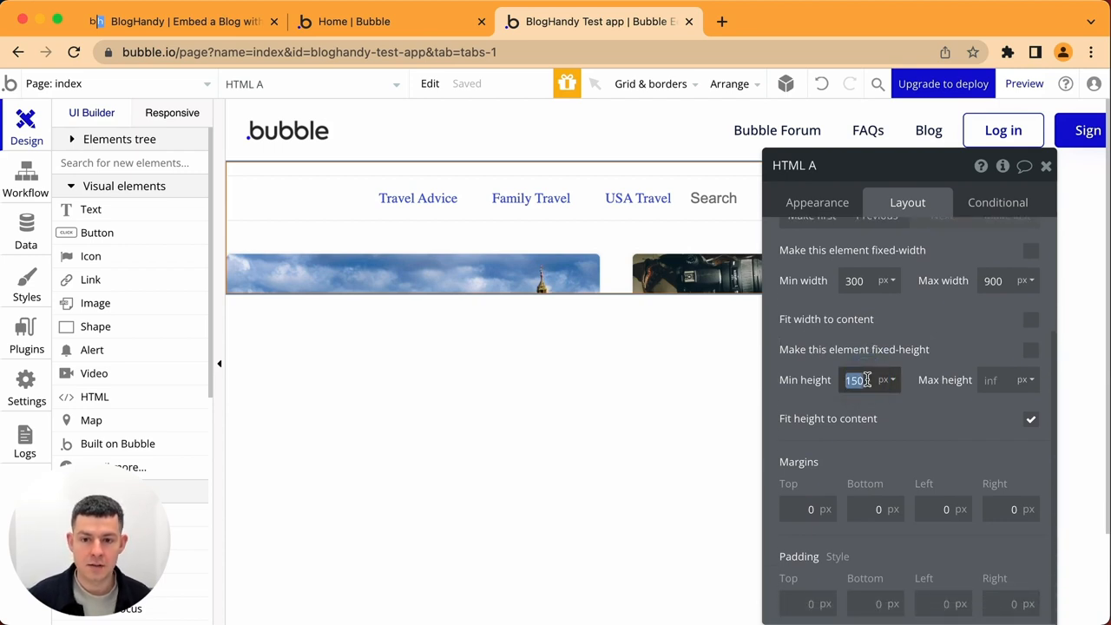
type("100")
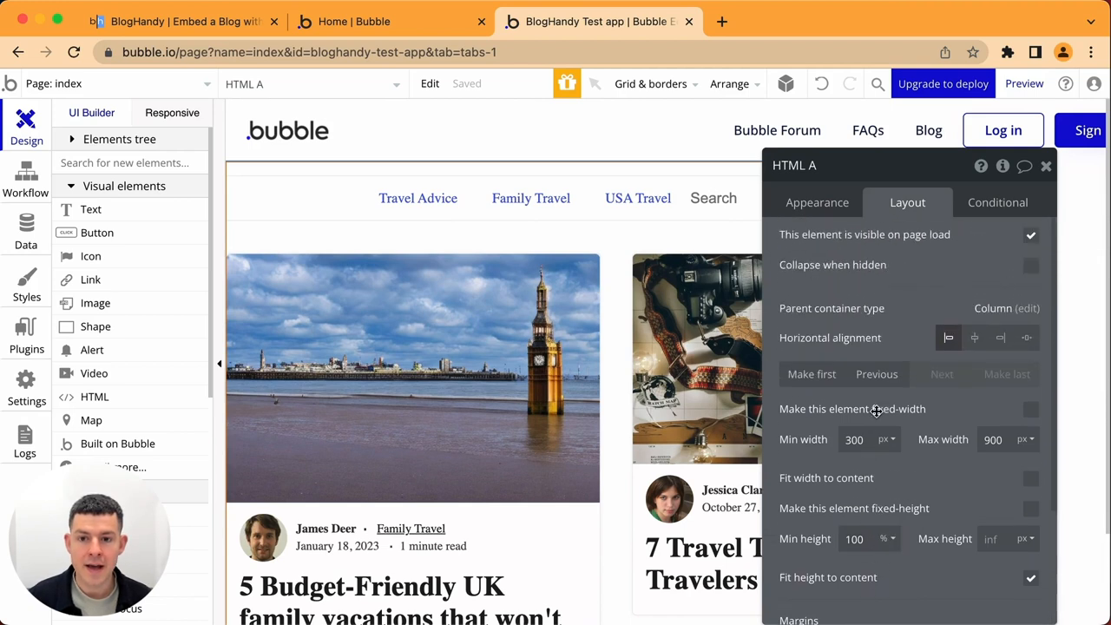
mouse_move(970, 337)
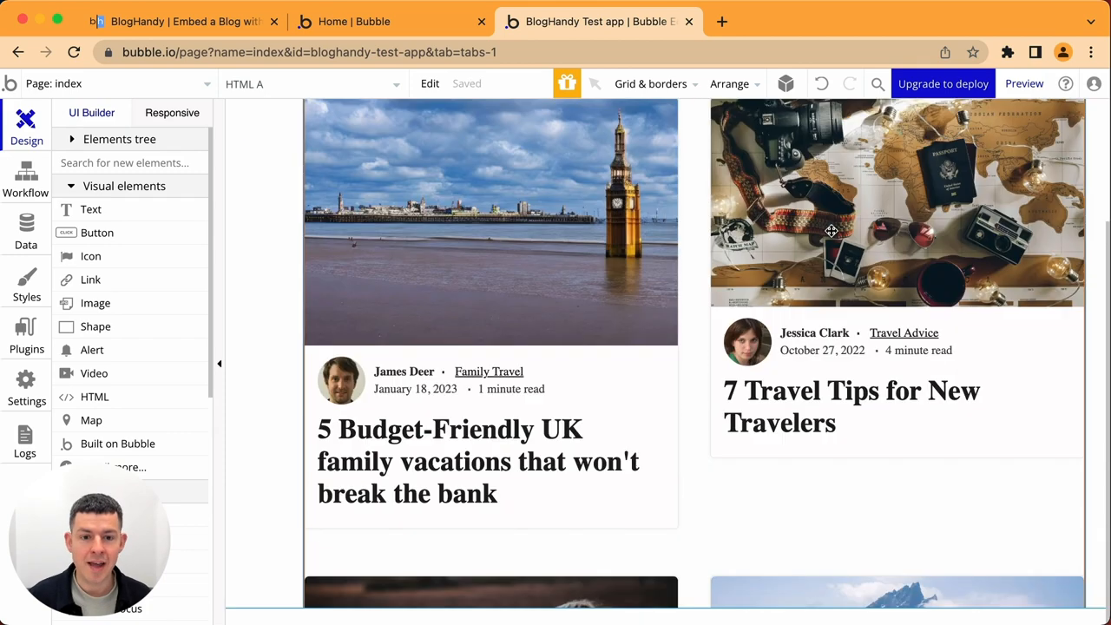
mouse_move(815, 344)
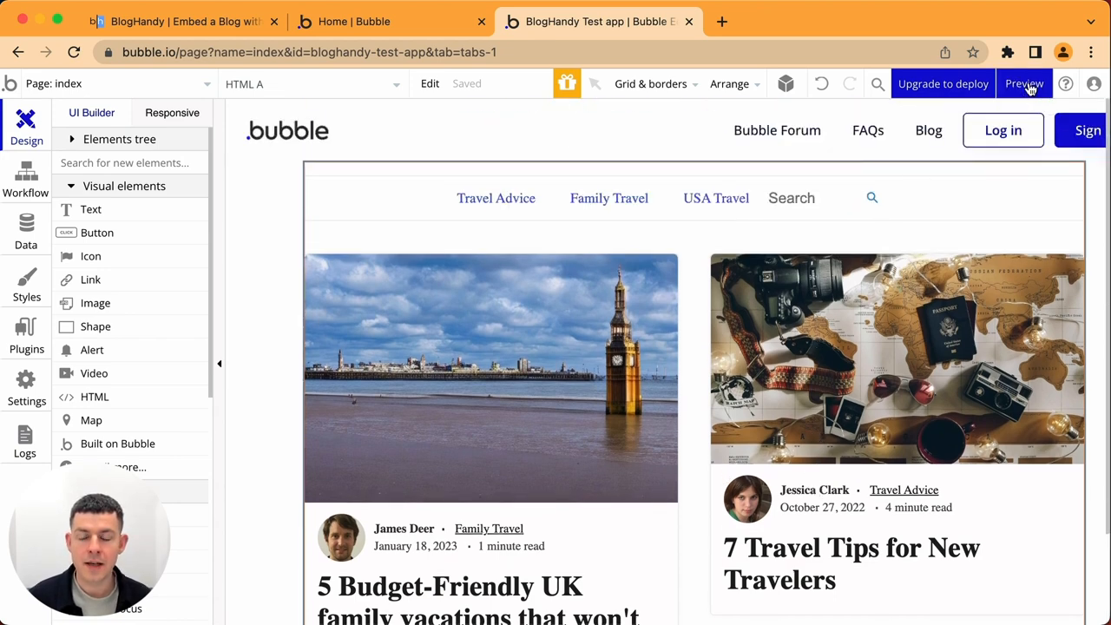
- Preview the page and scroll through the UK family vacations blog post
left_click(1023, 83)
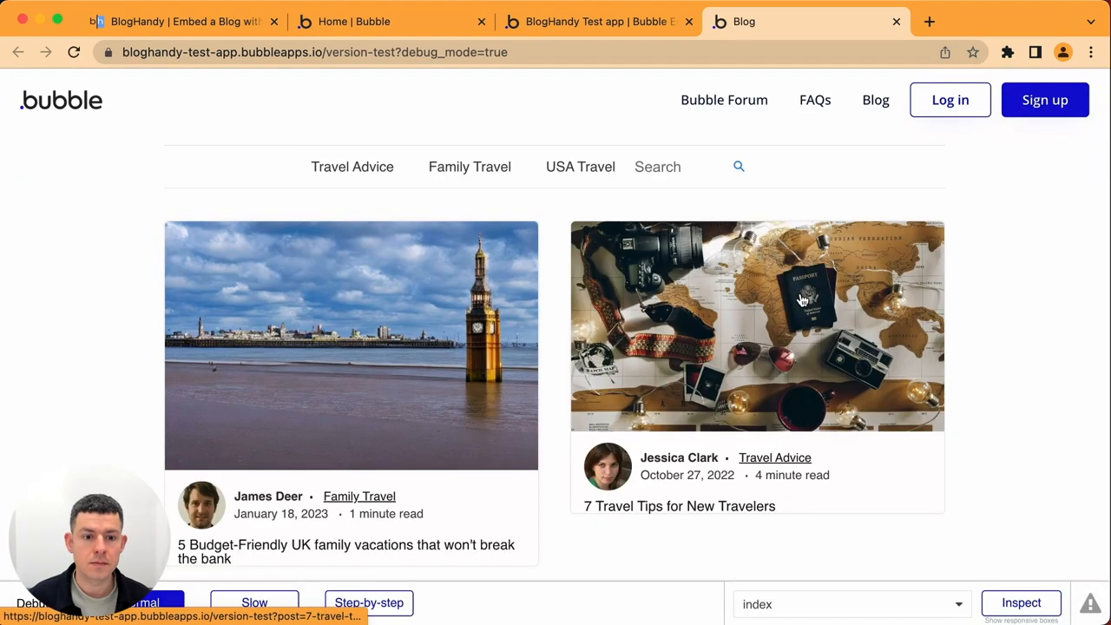
scroll("down", 3)
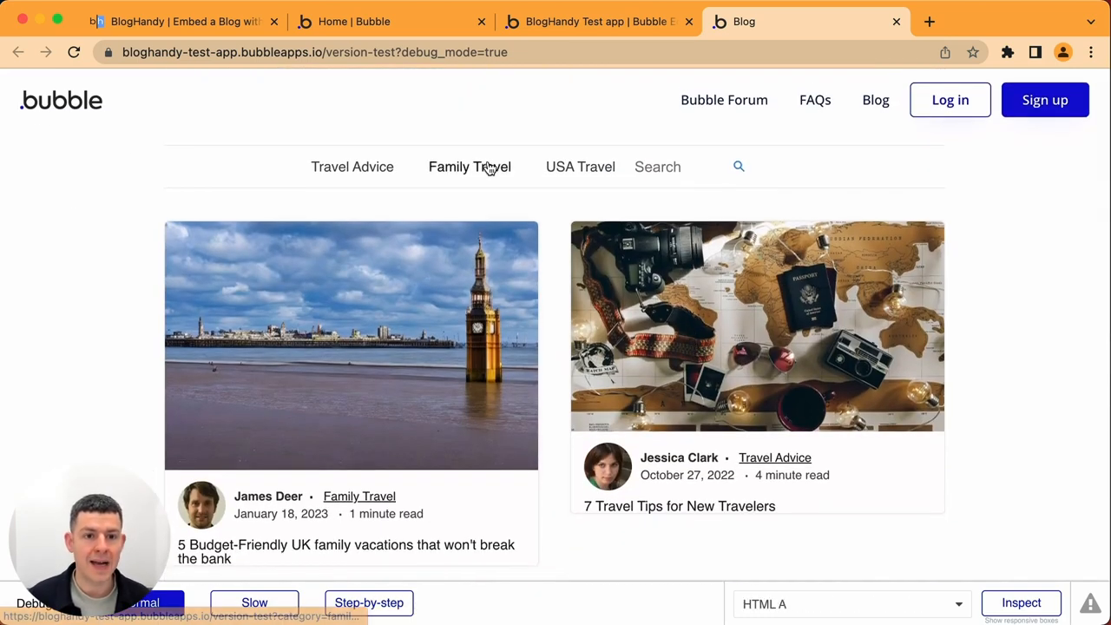
scroll("down", 3)
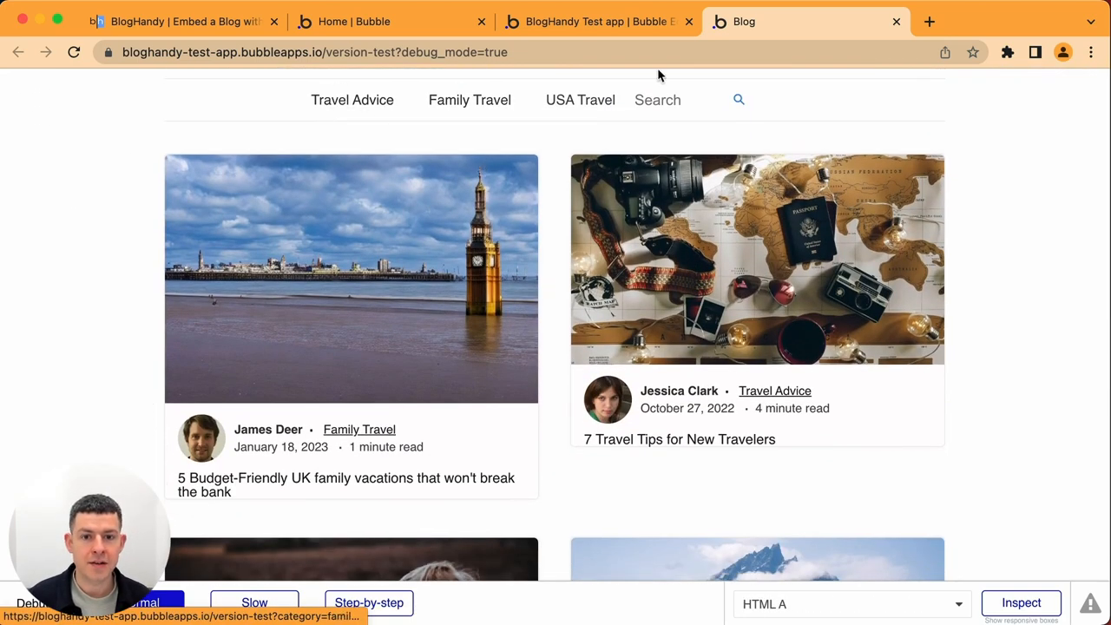
scroll("down", 3)
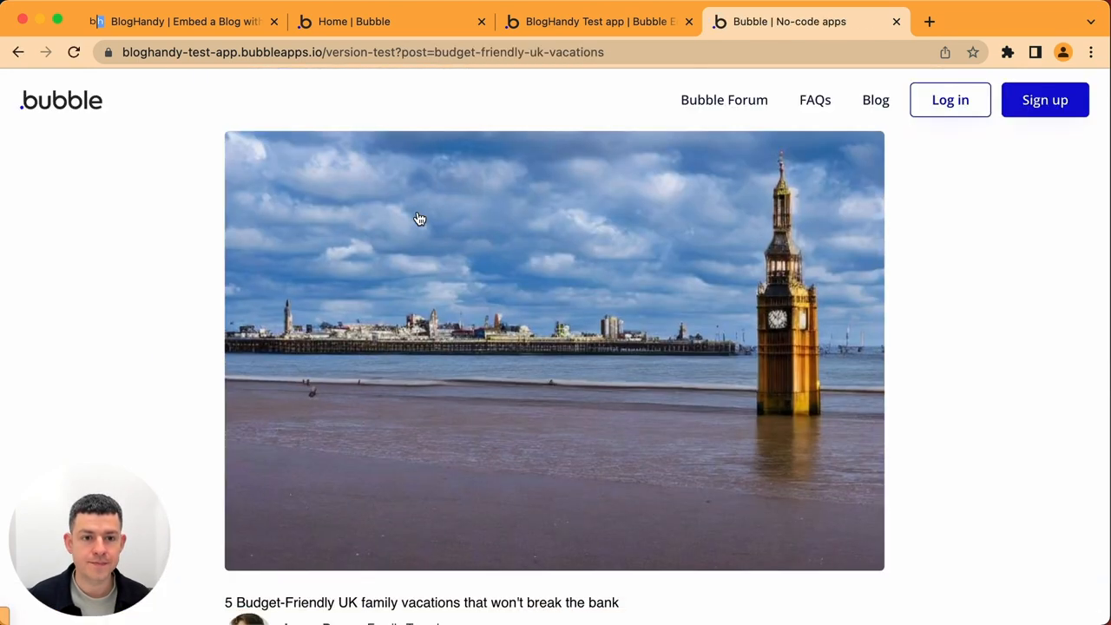
scroll("down", 3)
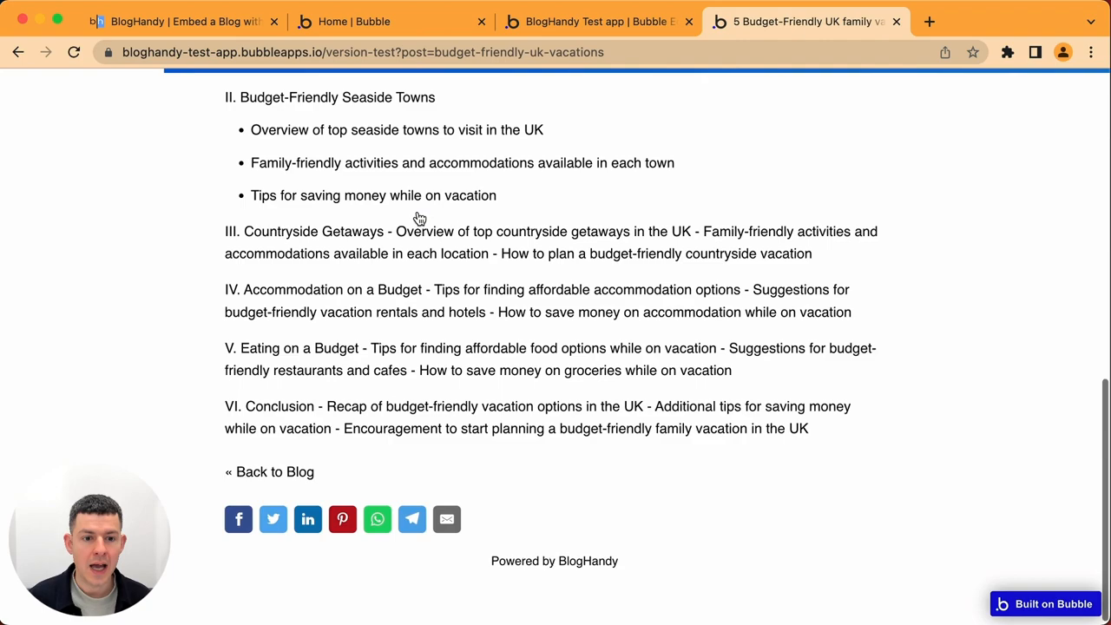
scroll("up", 3)
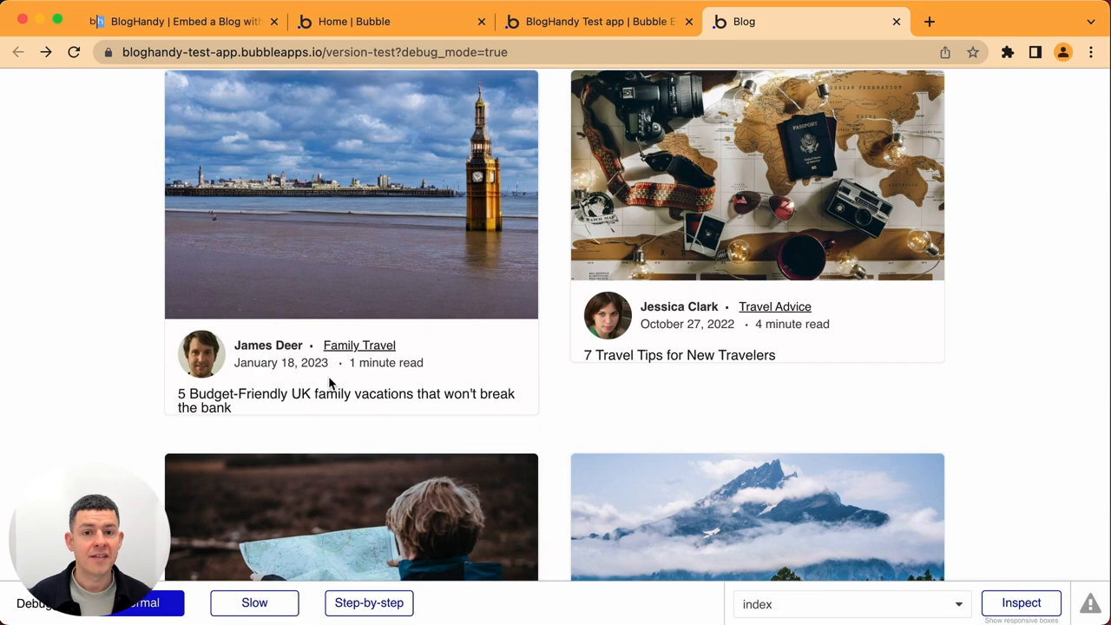
mouse_move(317, 389)
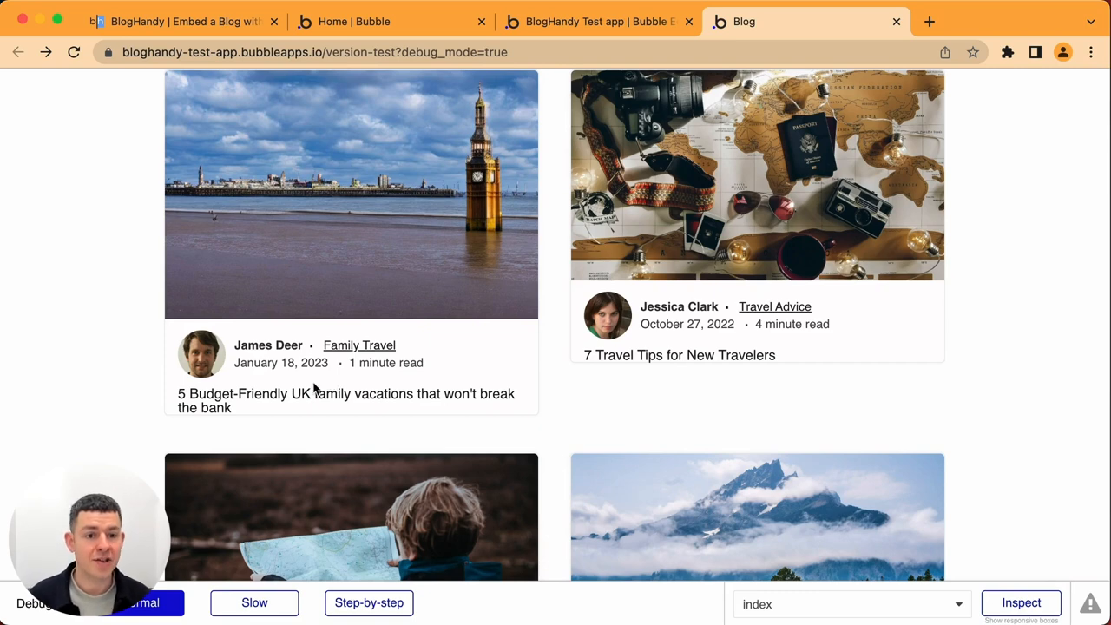
mouse_move(332, 395)
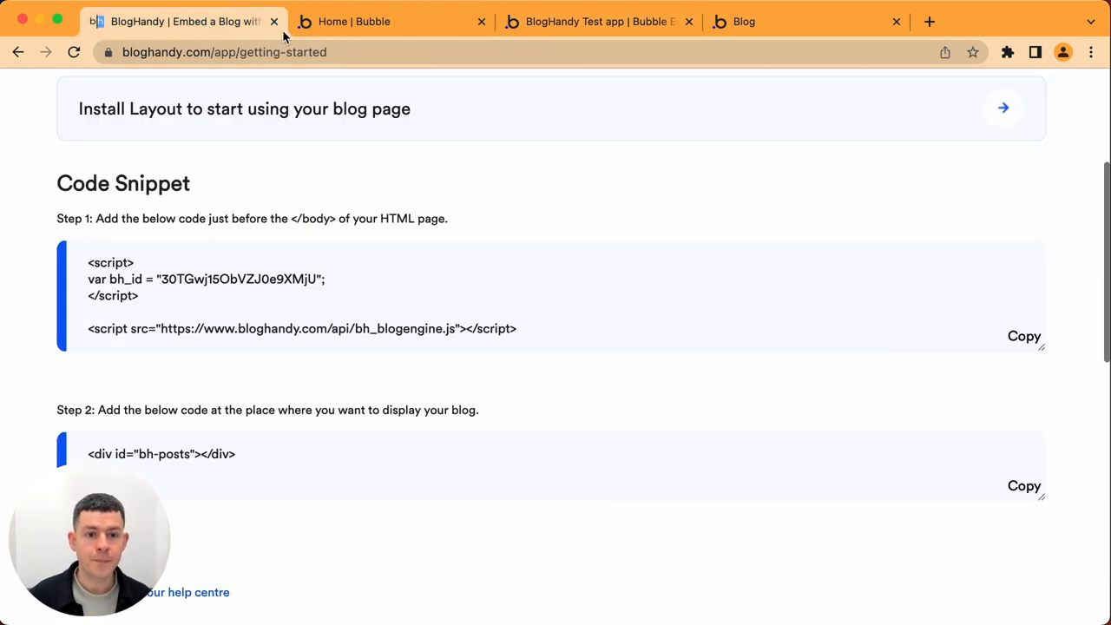
- Open BlogHandy's Settings > Layout/Design and scroll down to the Custom CSS box
left_click(973, 100)
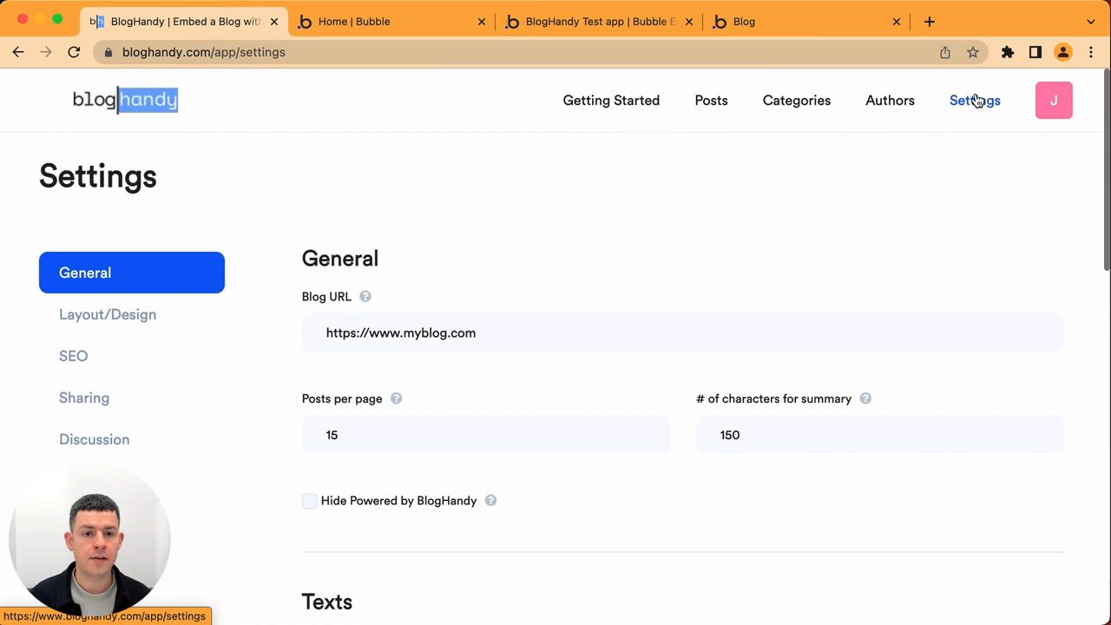
left_click(108, 314)
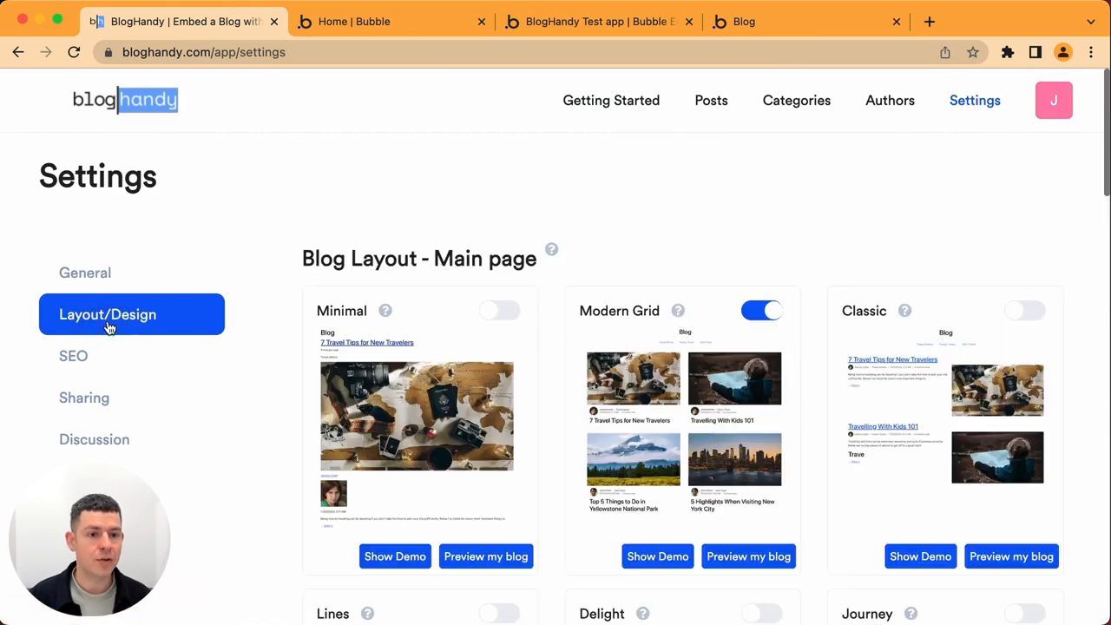
scroll("down", 3)
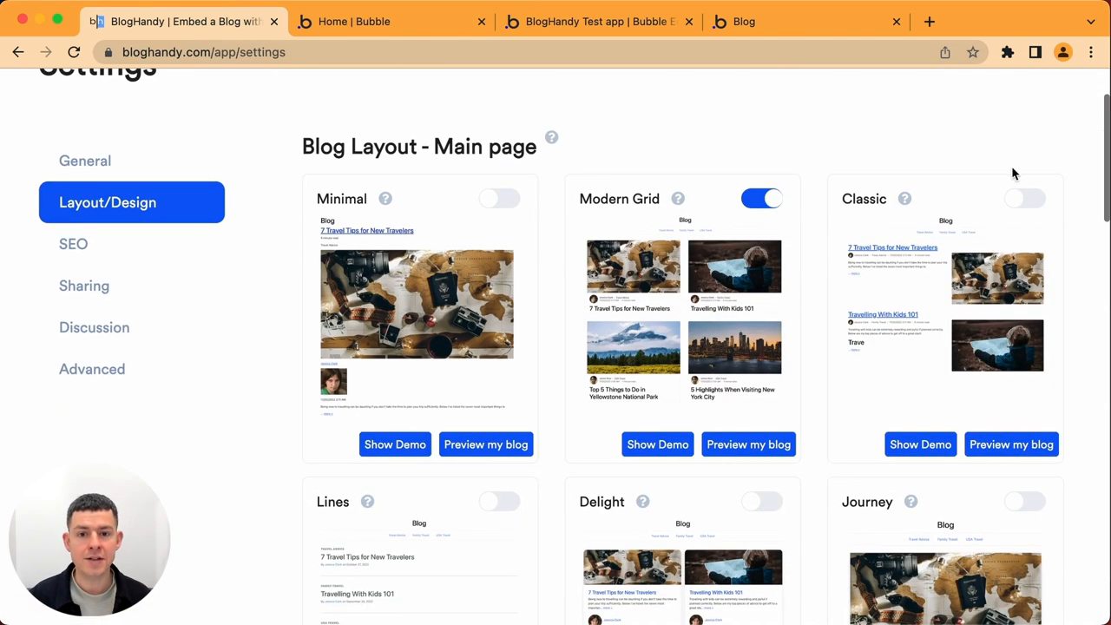
mouse_move(517, 341)
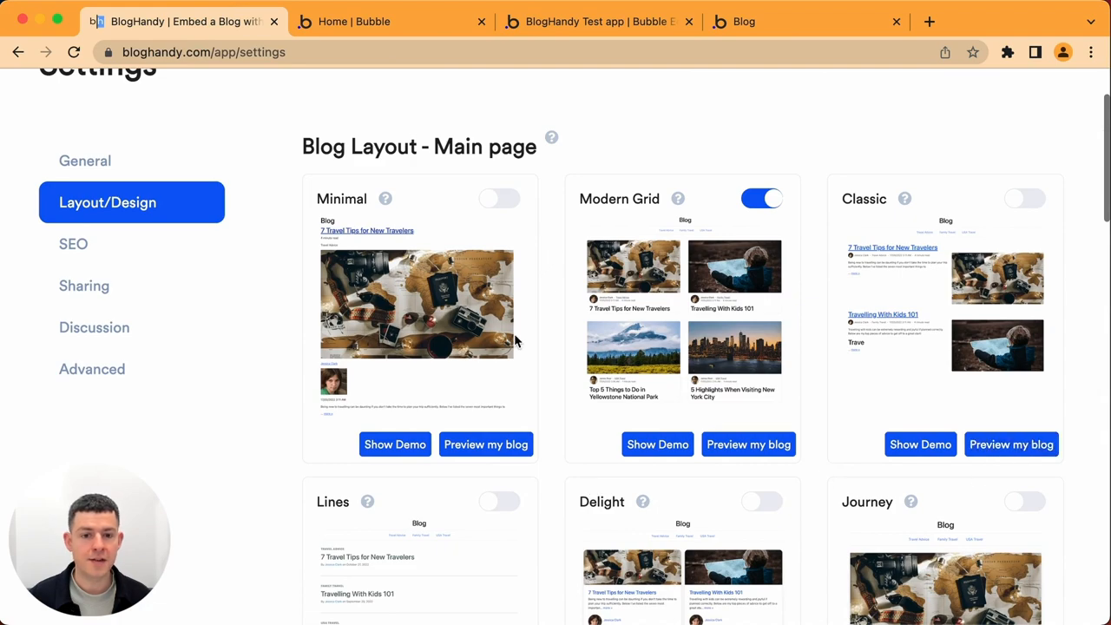
scroll("down", 3)
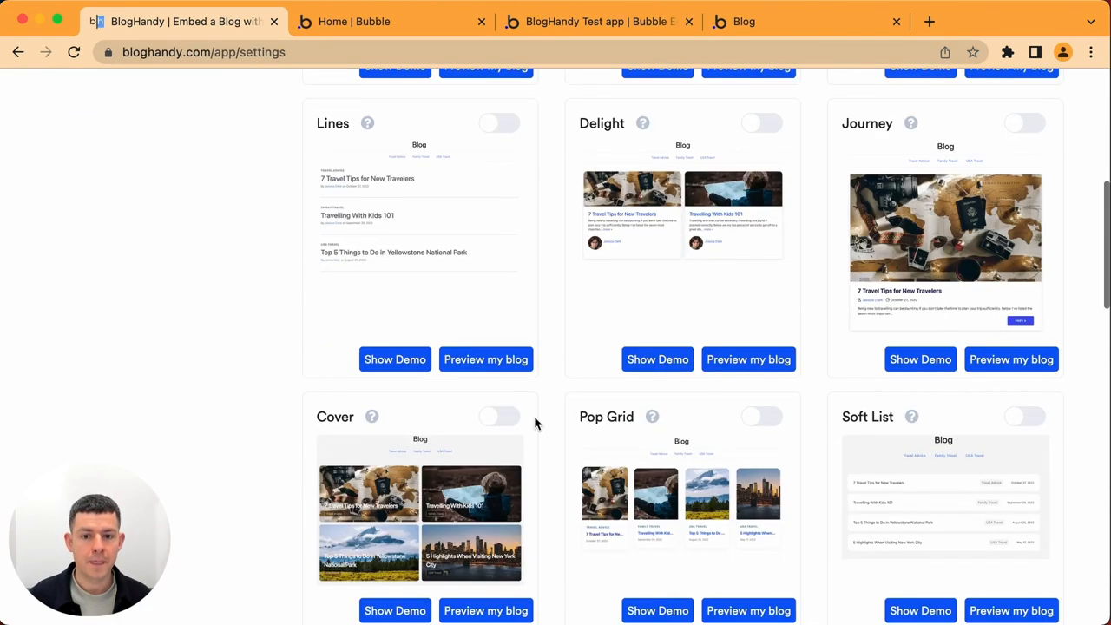
scroll("down", 3)
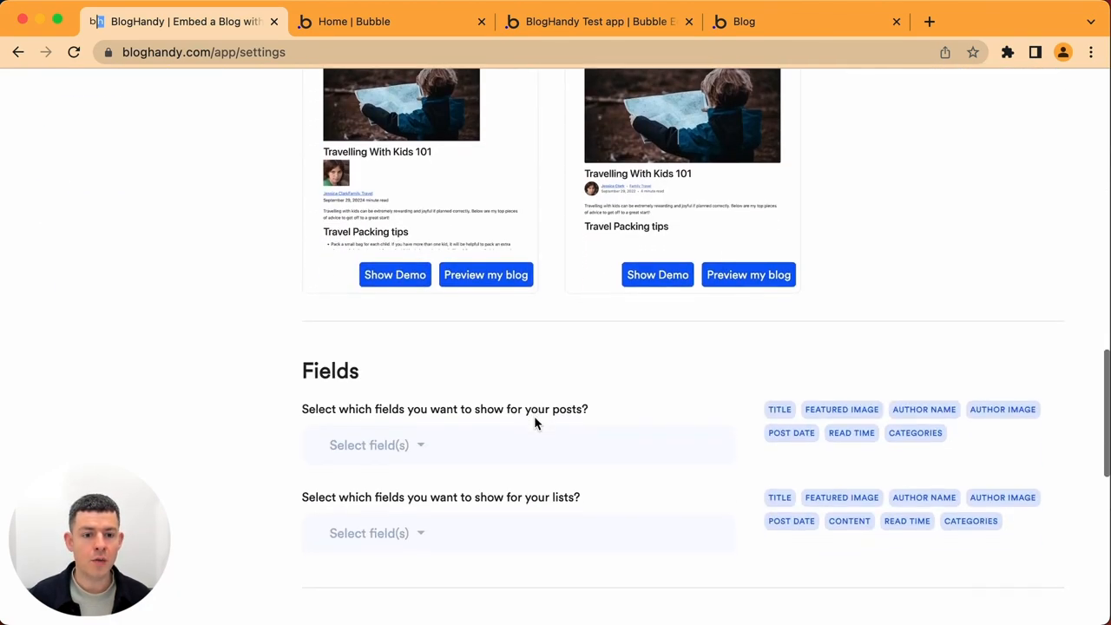
scroll("down", 3)
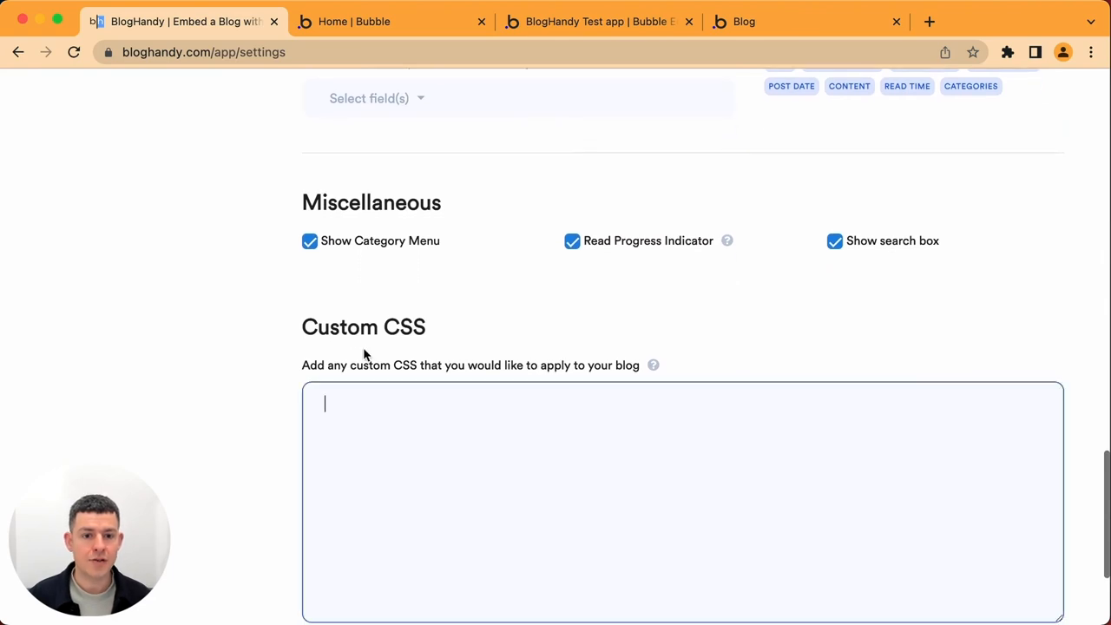
scroll("down", 3)
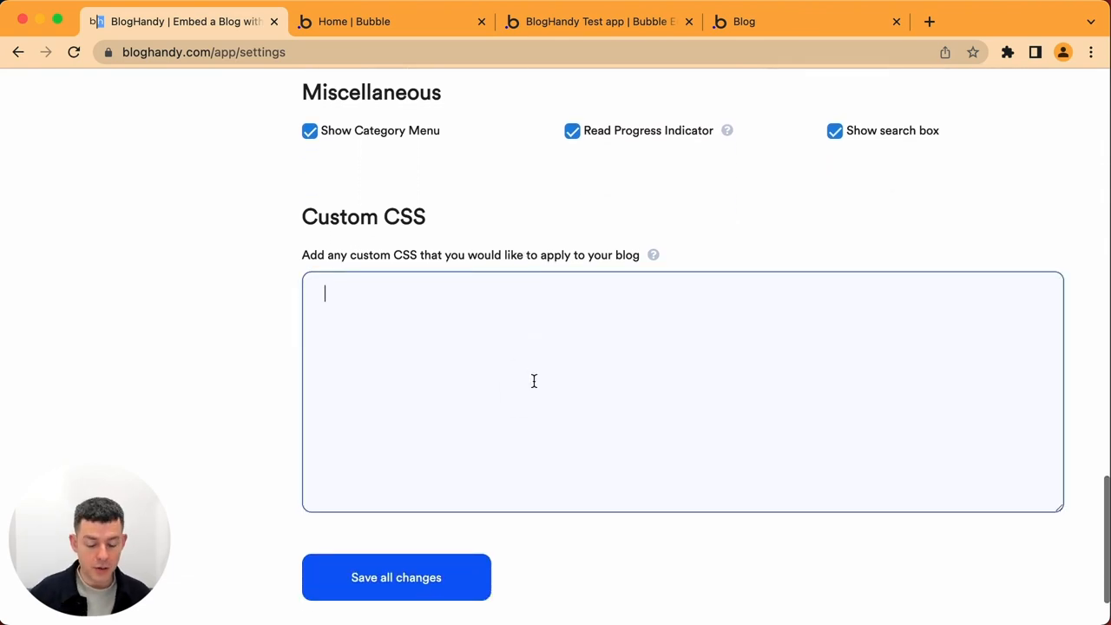
- Enter an h1 rule with font-size 2rem and line-height 23rem, then save
type("h1{")
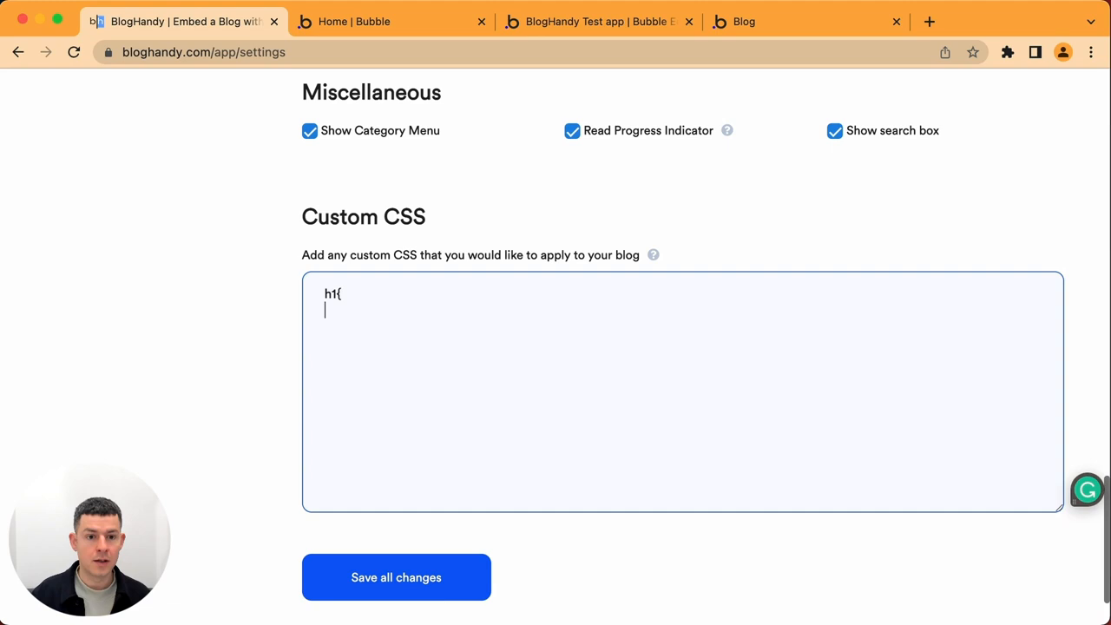
type("font-size")
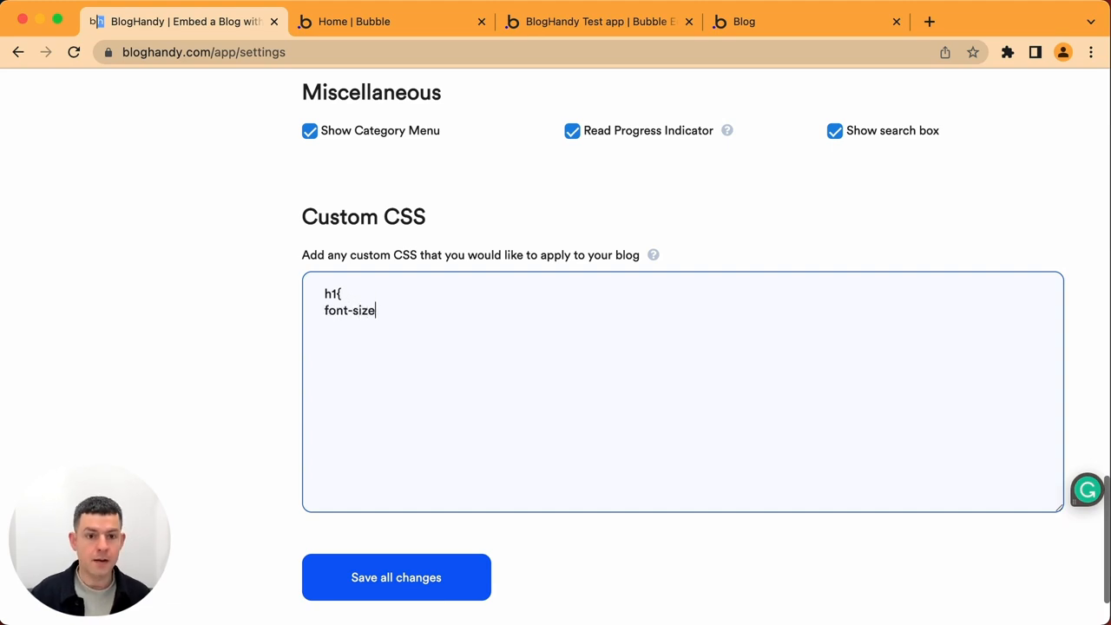
type(":2rem;")
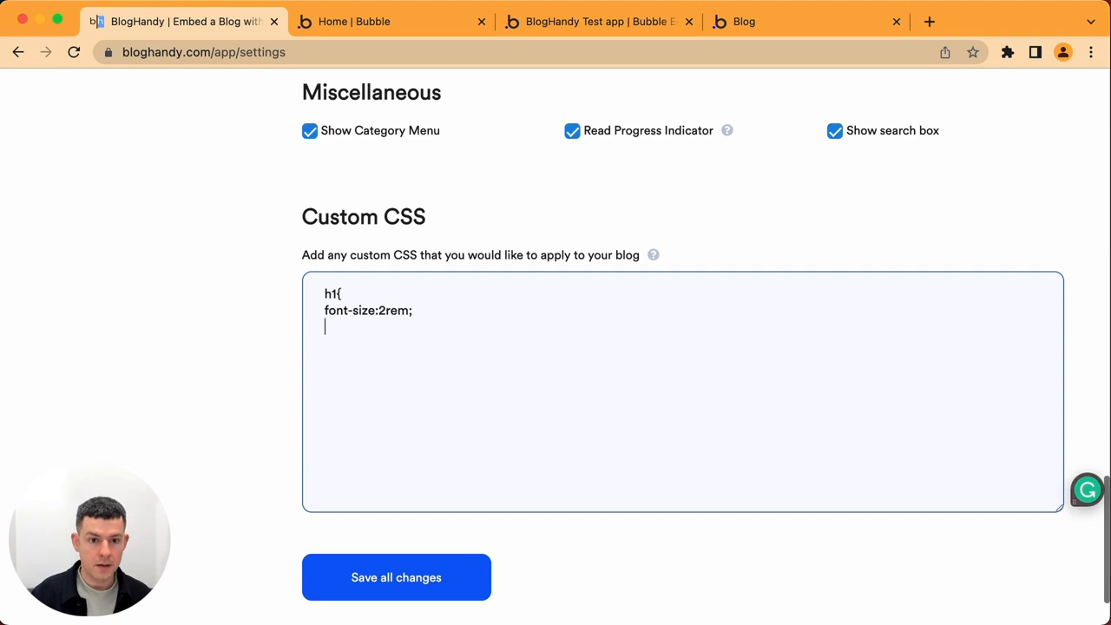
type("line-height:")
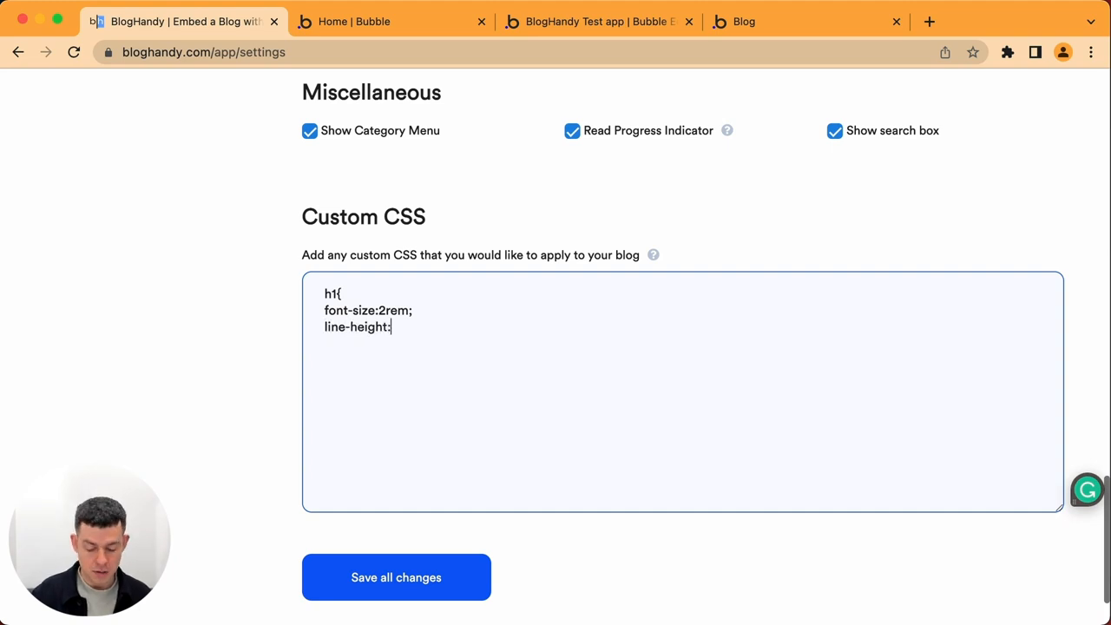
type("23rem;")
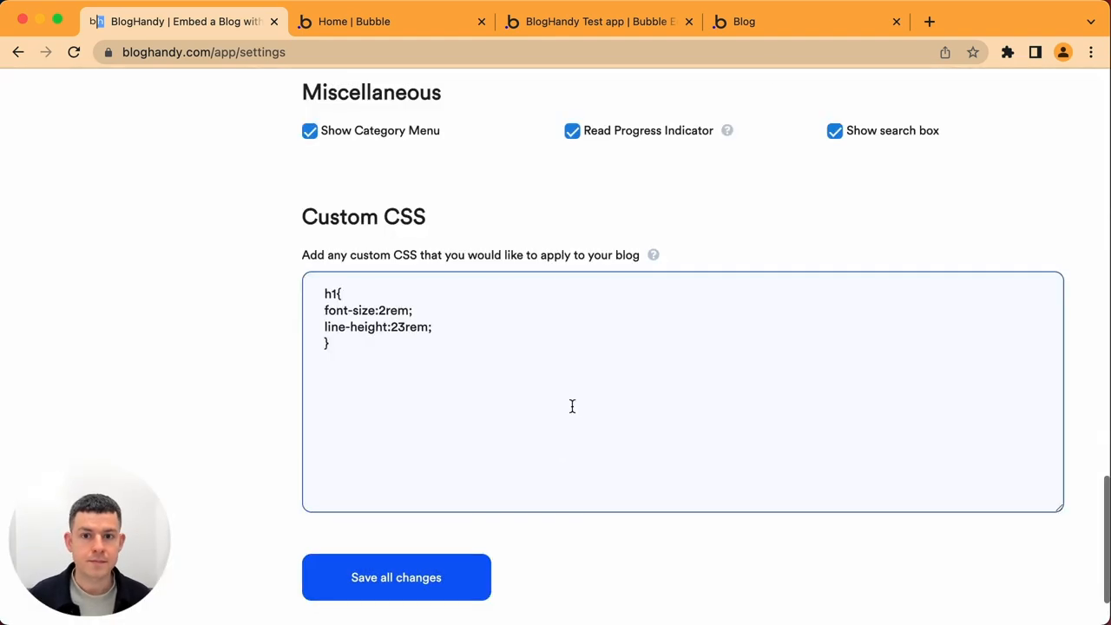
left_click(744, 21)
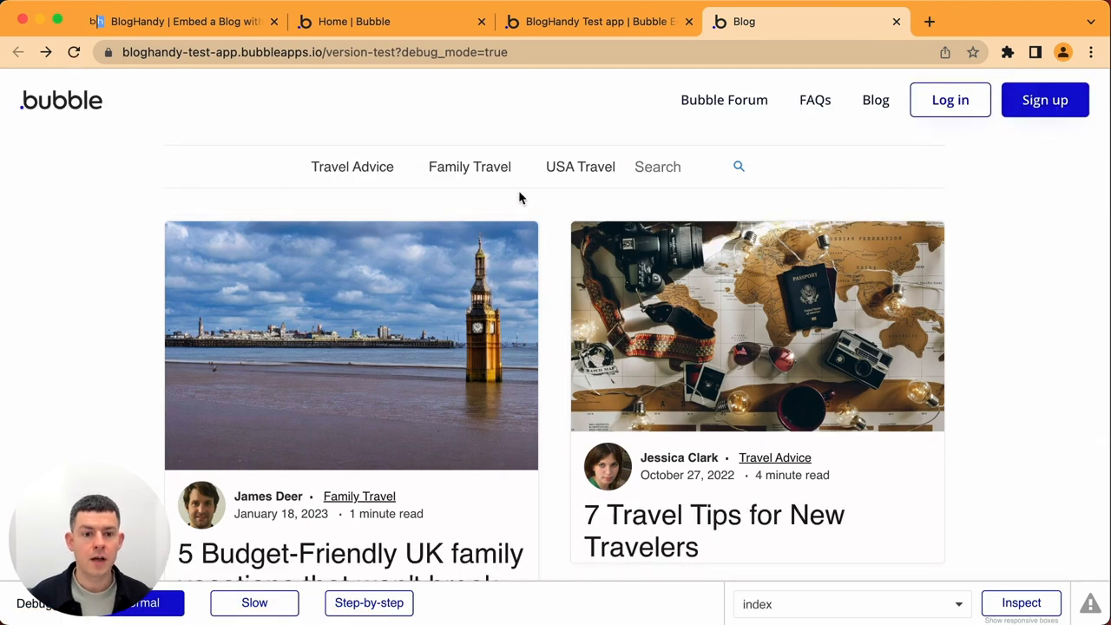
- Scroll the enlarged post list and open '5 Budget-Friendly UK family vacations'
scroll("down", 3)
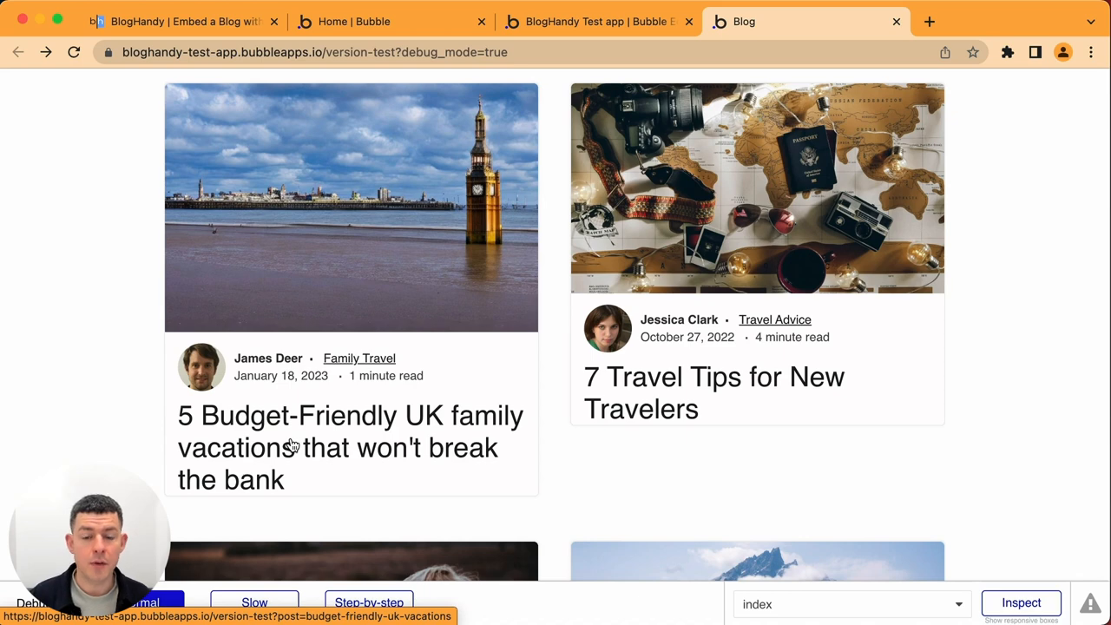
scroll("down", 3)
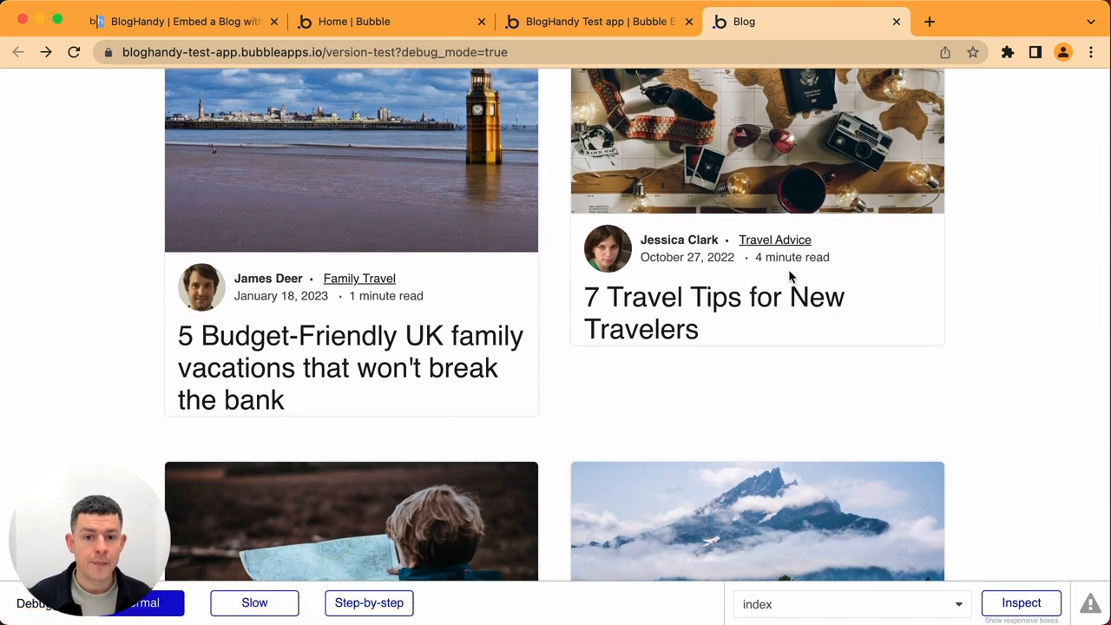
left_click(364, 367)
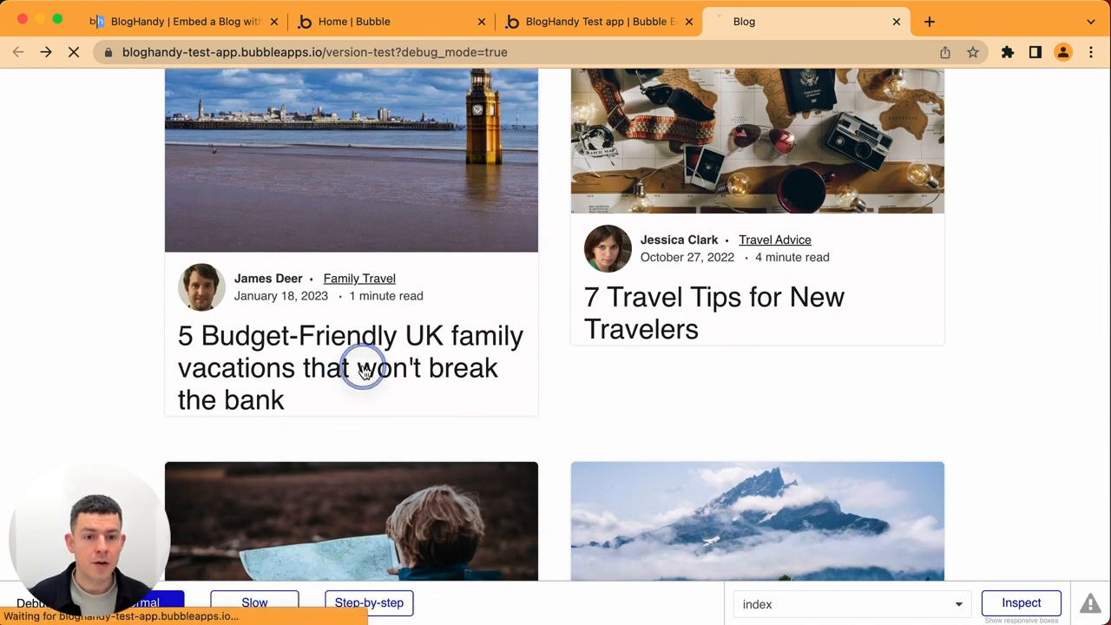
- Scroll through the UK family vacations post to inspect its larger title and section headings
left_click(351, 367)
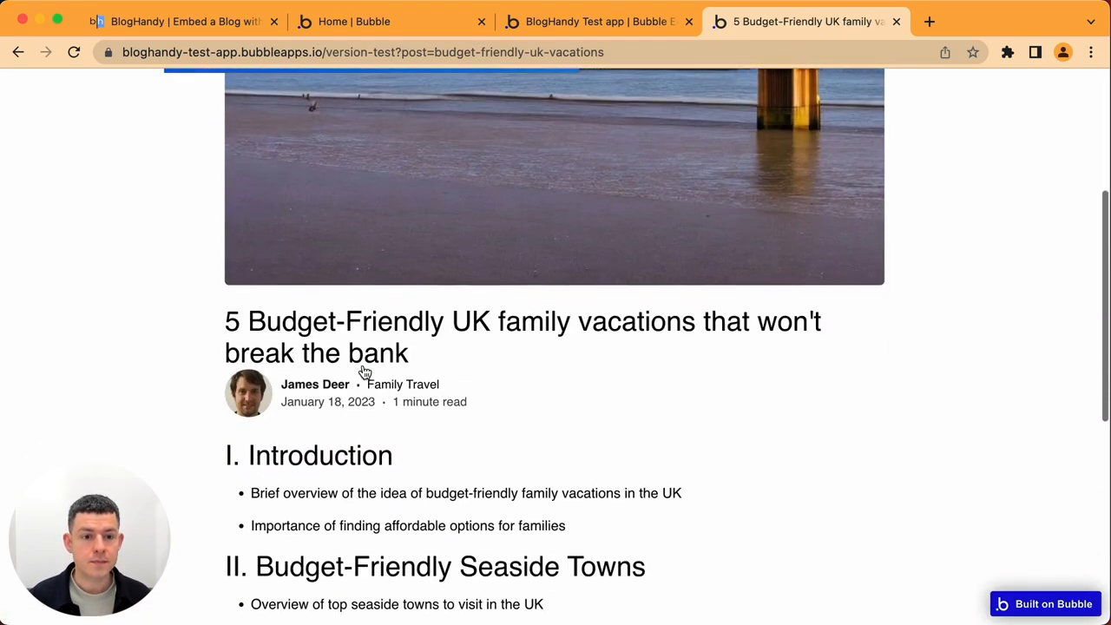
scroll("down", 3)
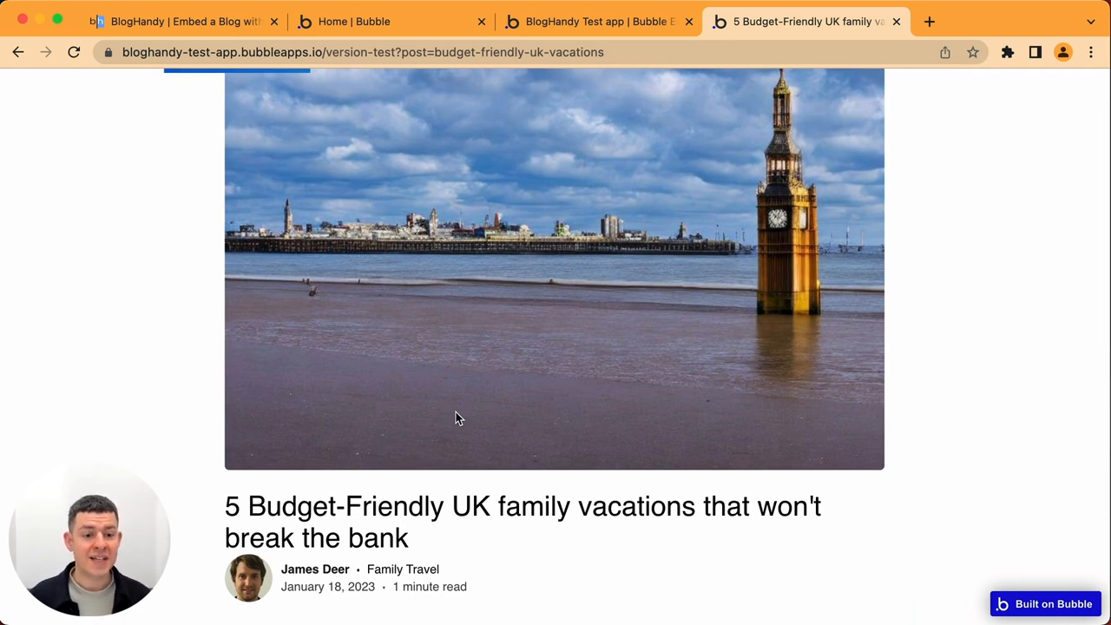
mouse_move(459, 392)
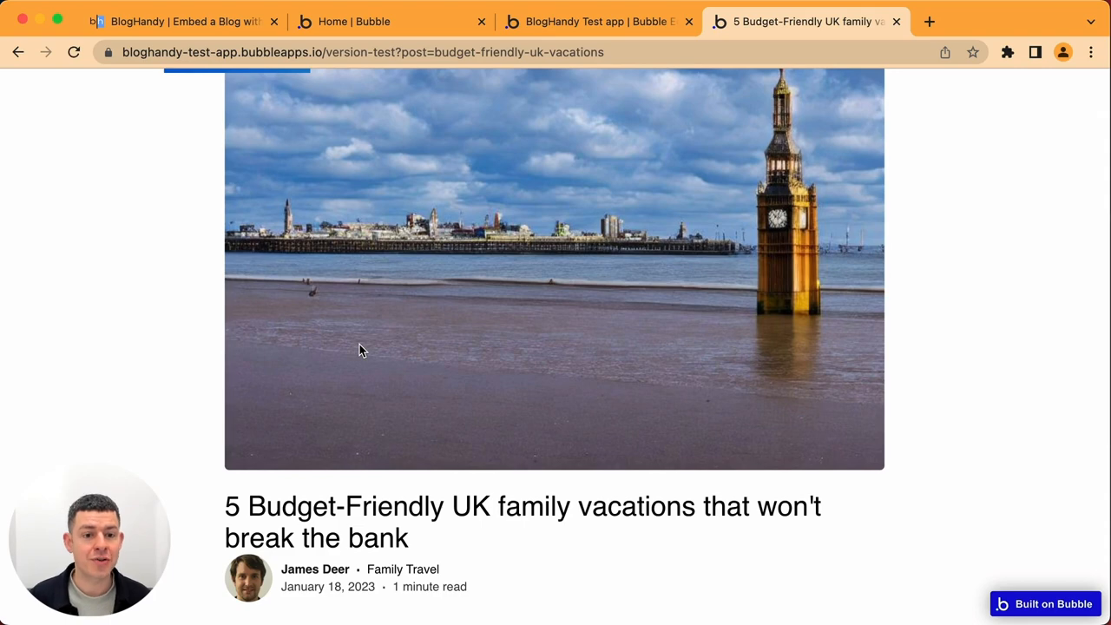
scroll("down", 3)
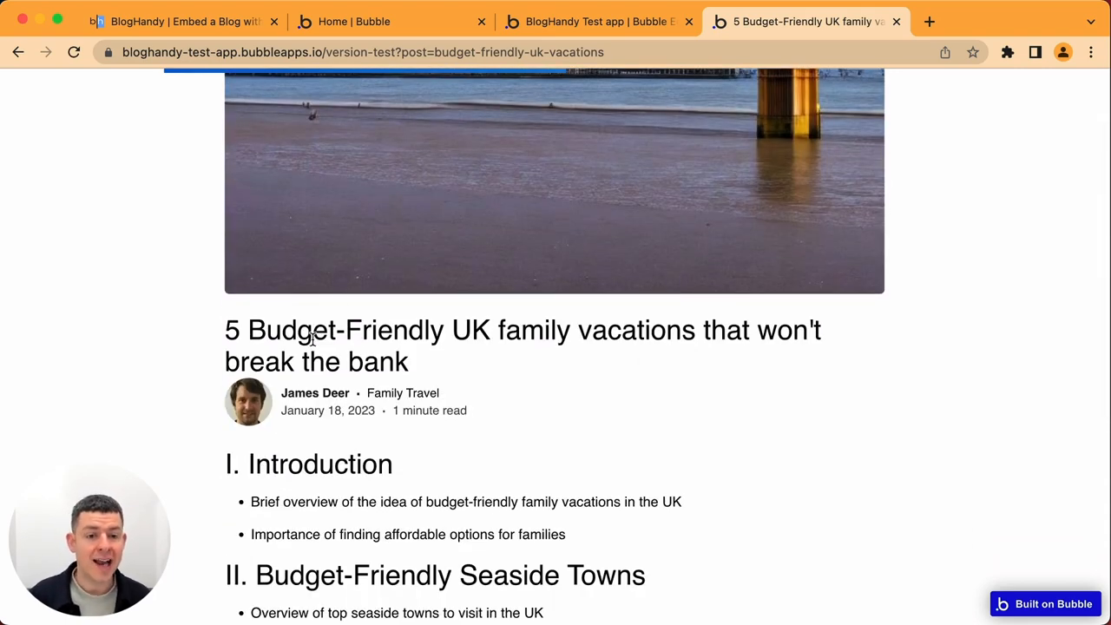
scroll("down", 3)
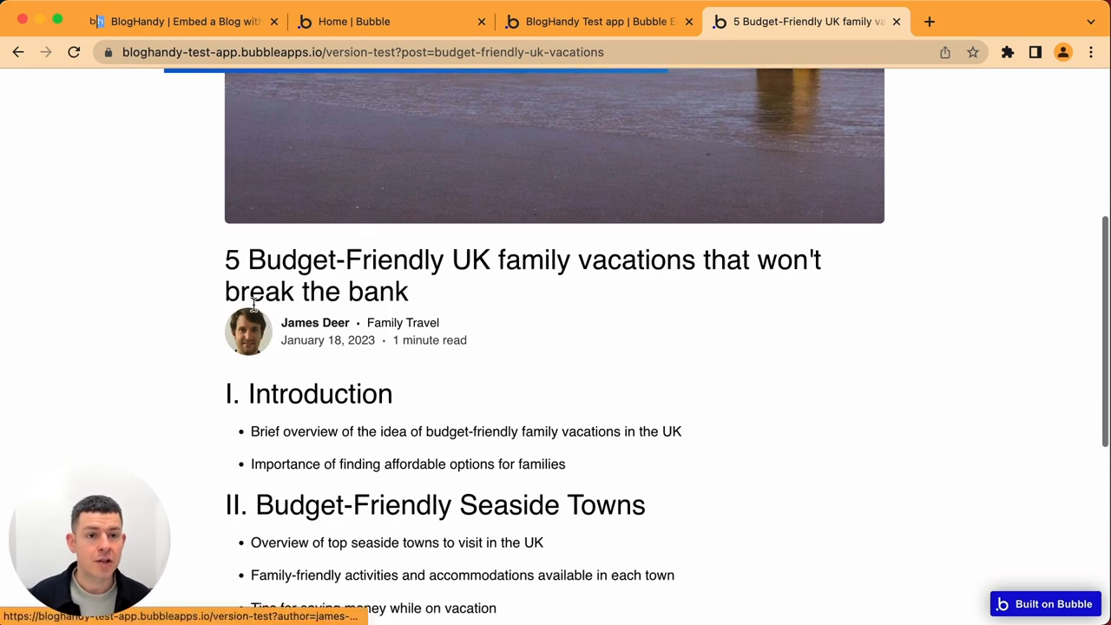
mouse_move(173, 233)
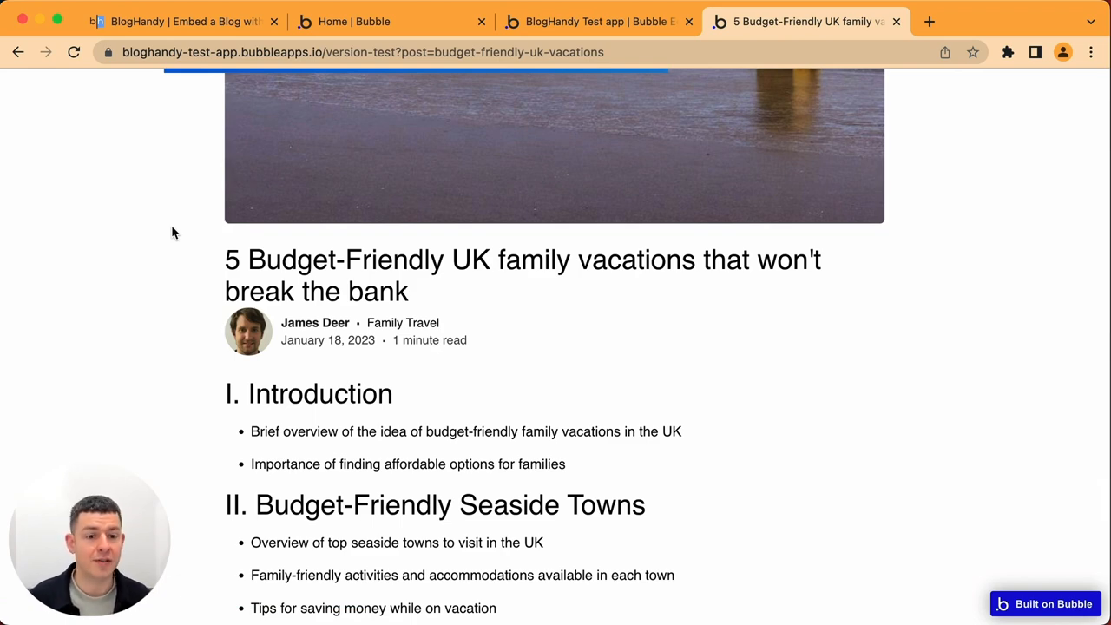
scroll("up", 3)
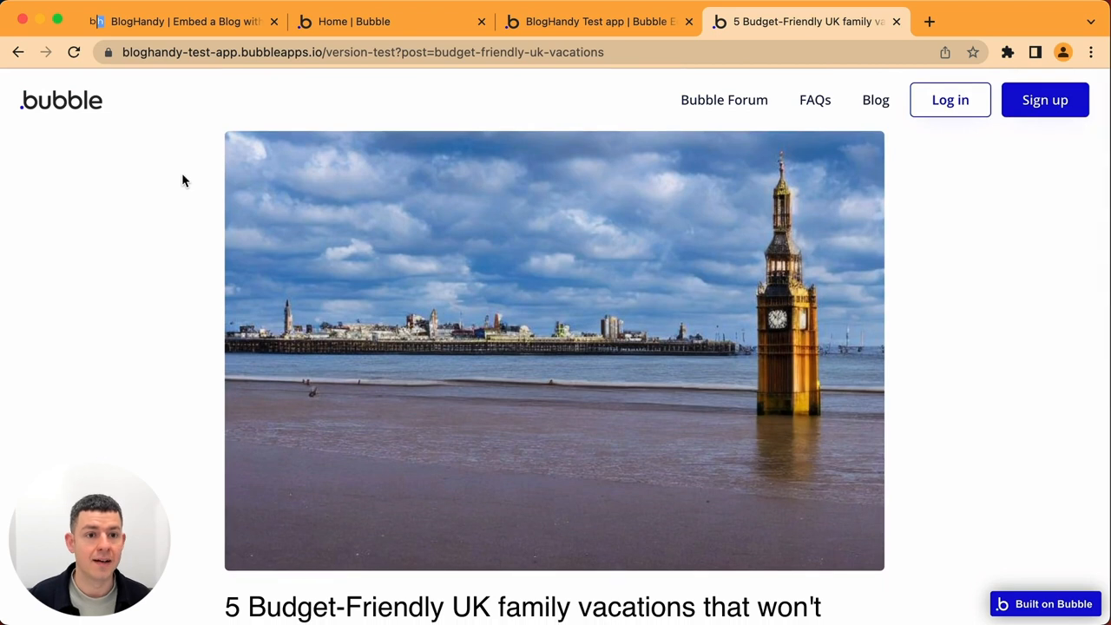
mouse_move(191, 310)
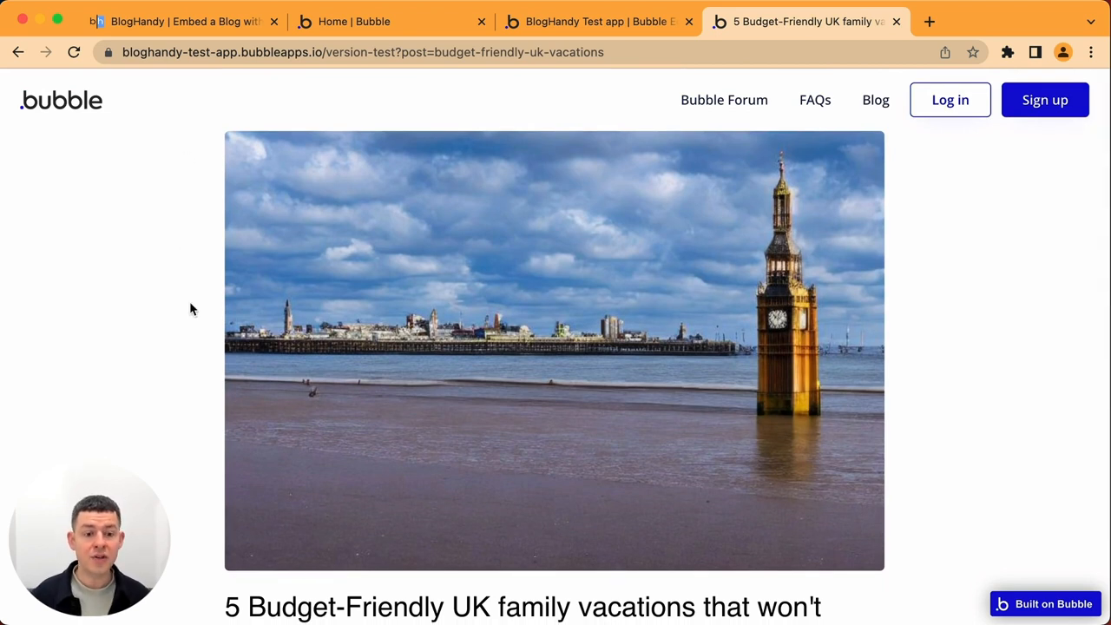